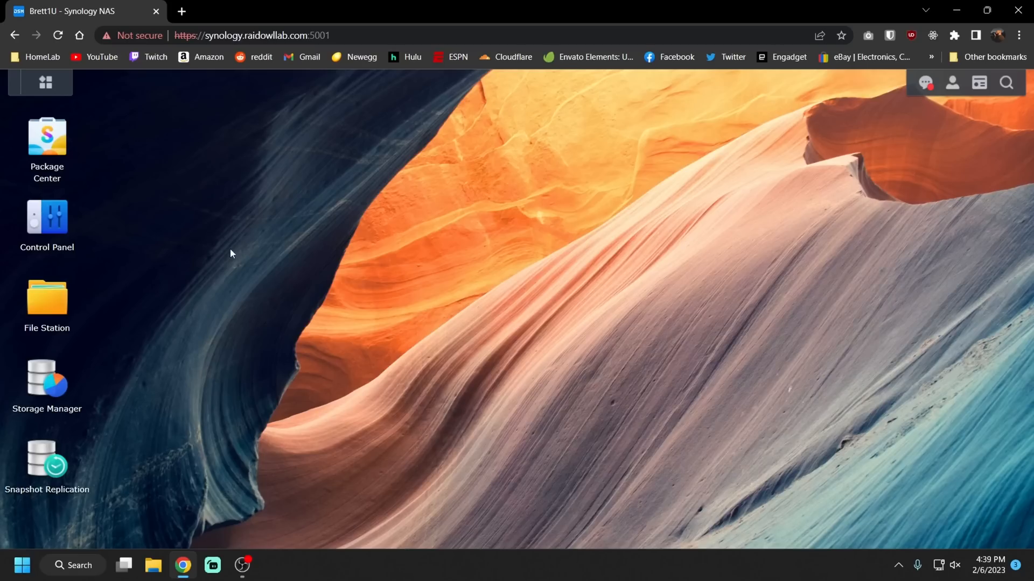
mouse_move(80, 185)
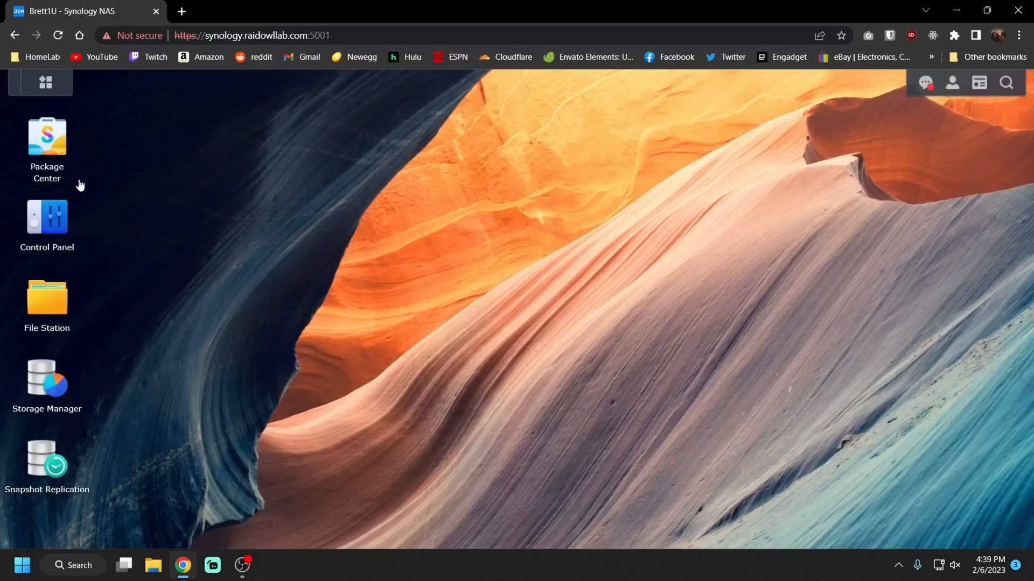
Open Control Panel's Info Center to view the NAS hardware, including CPU and 32 GB memory.
left_click(47, 217)
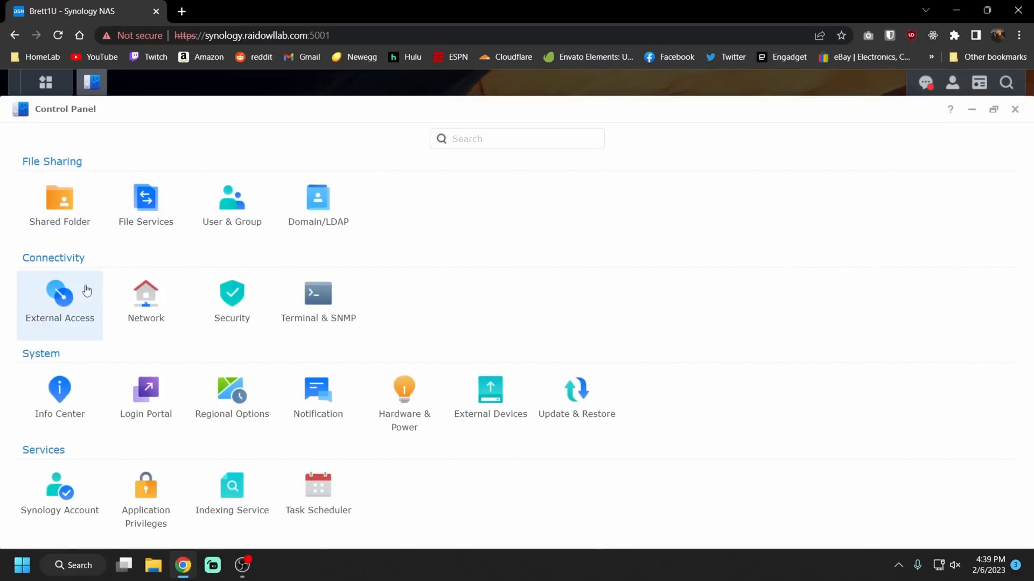
left_click(60, 389)
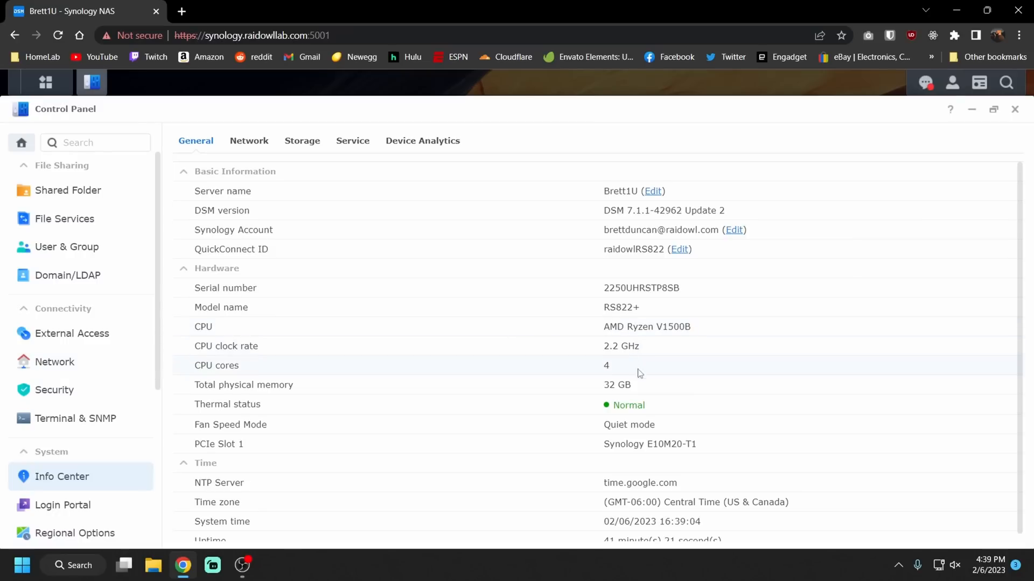
mouse_move(617, 385)
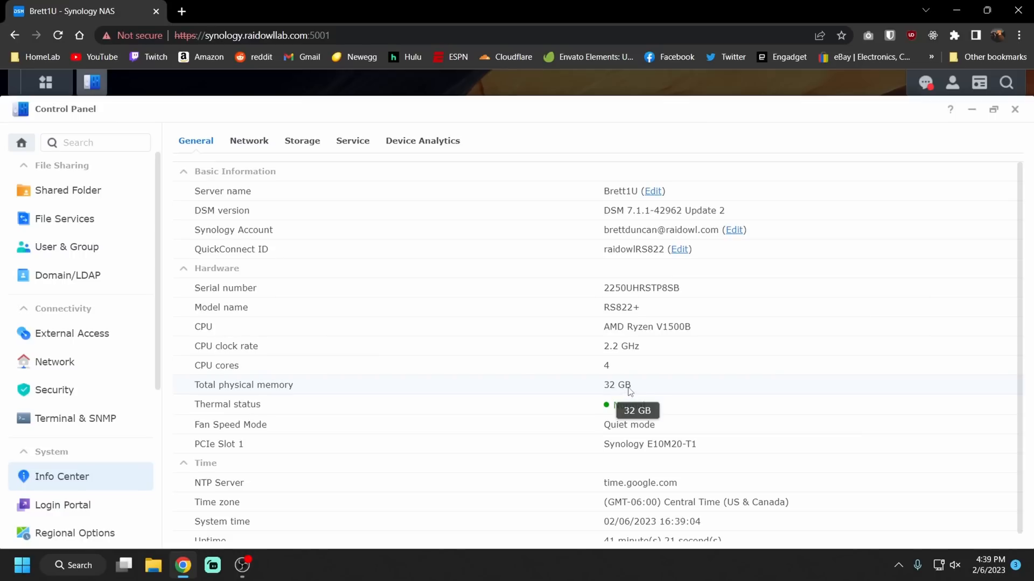
mouse_move(421, 344)
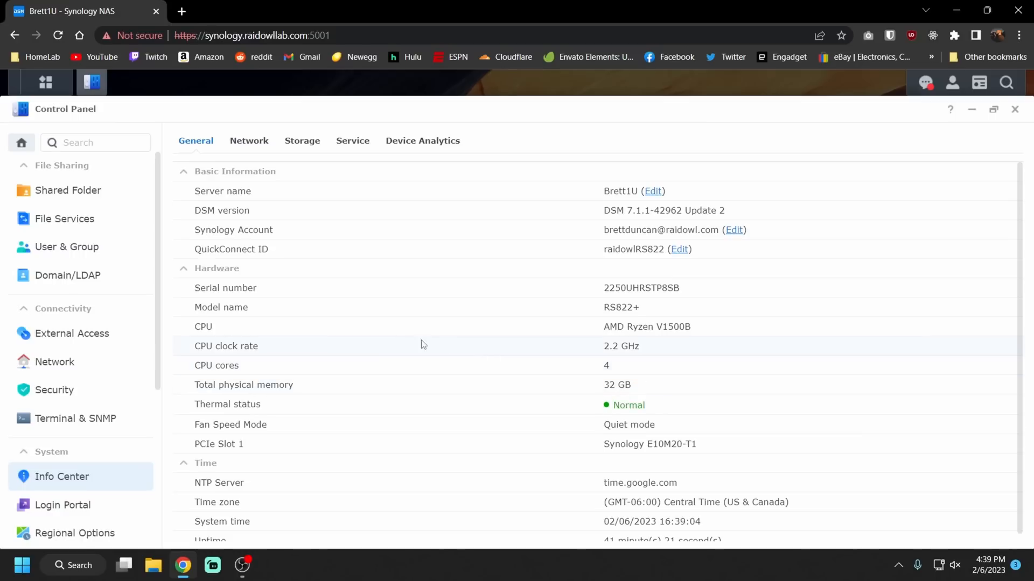
List the Network Interfaces and expand LAN 5 to show its 10000 Mbps full-duplex link.
left_click(54, 362)
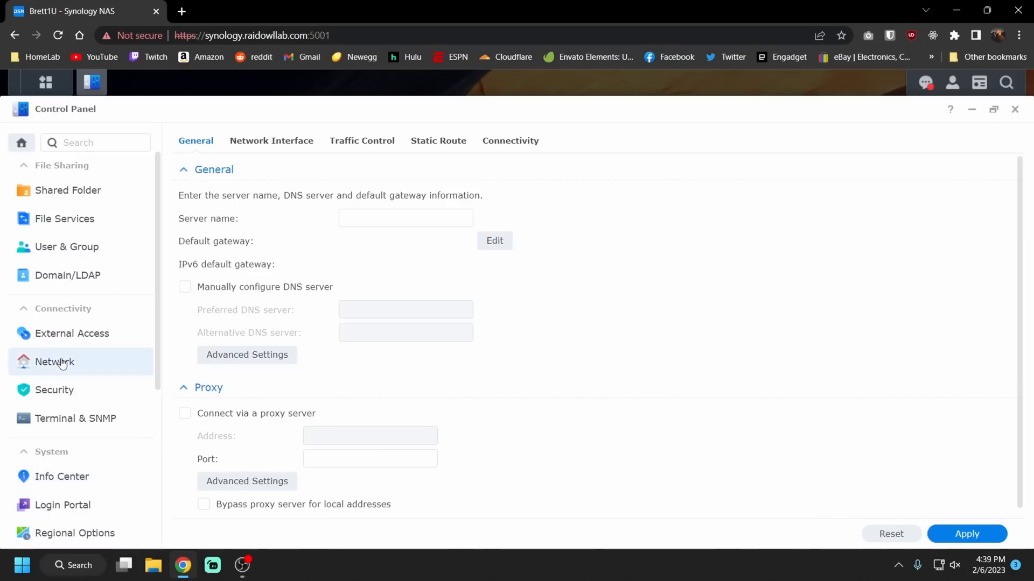
left_click(271, 141)
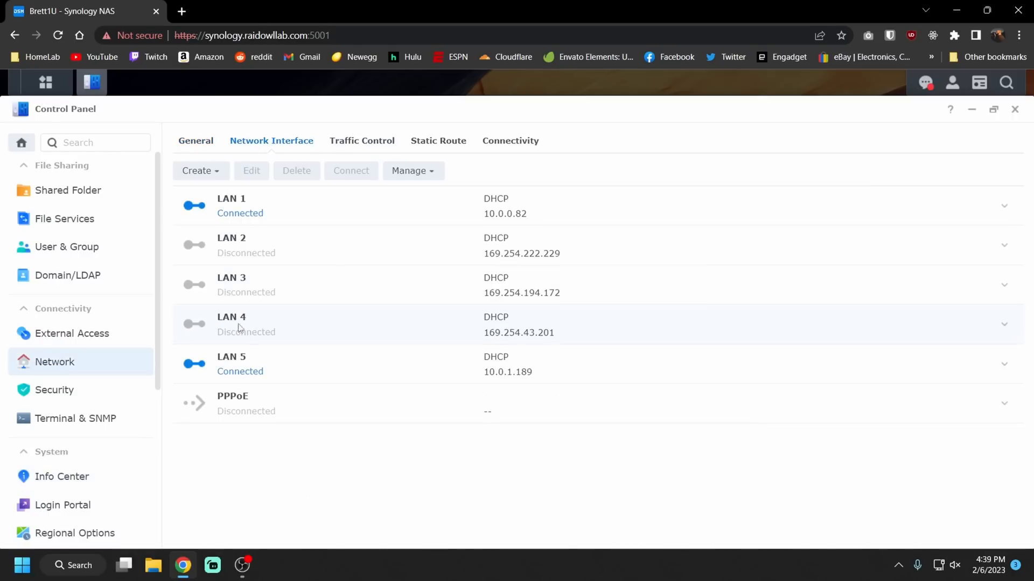
mouse_move(265, 361)
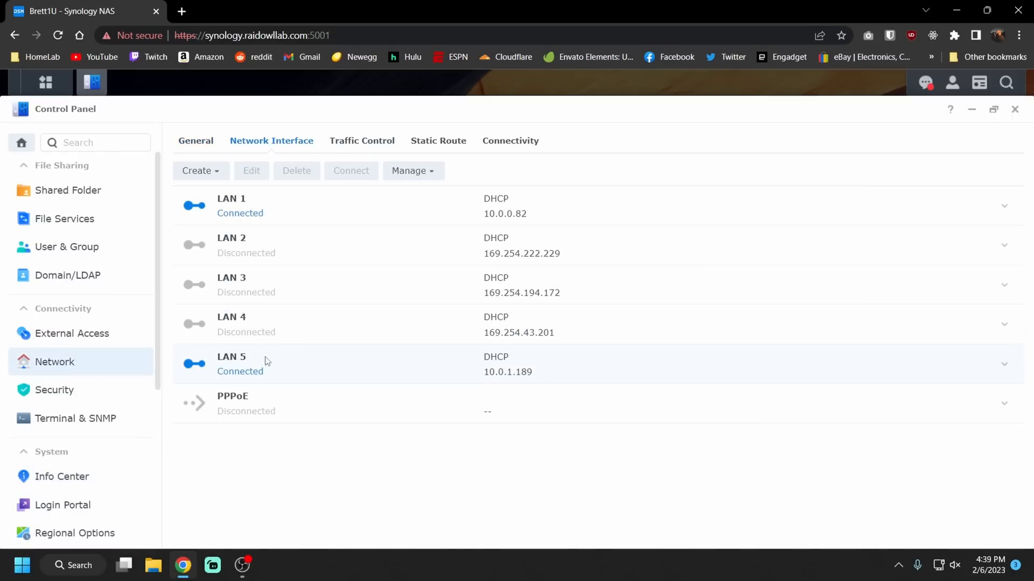
mouse_move(323, 366)
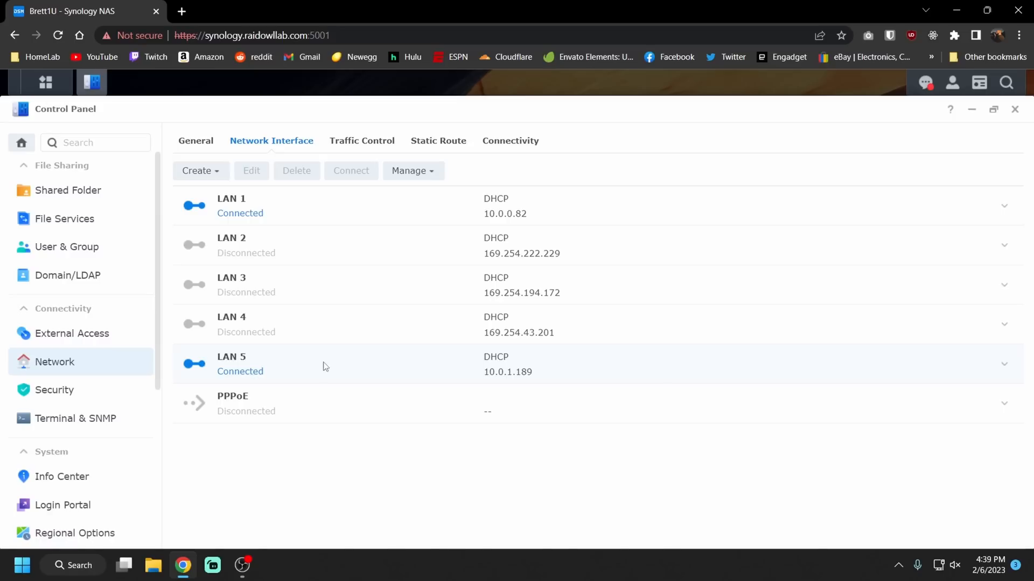
left_click(1004, 364)
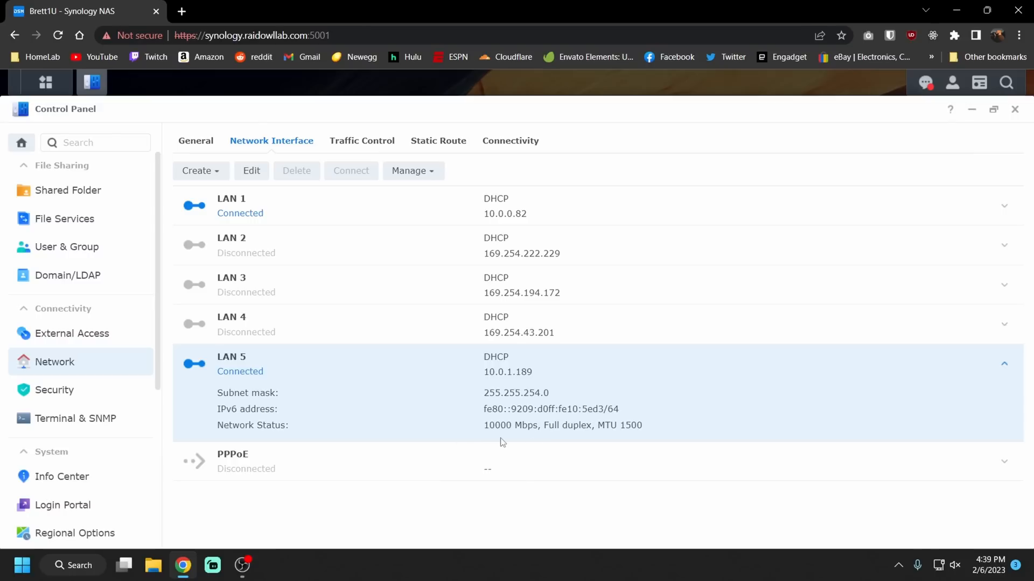
mouse_move(367, 363)
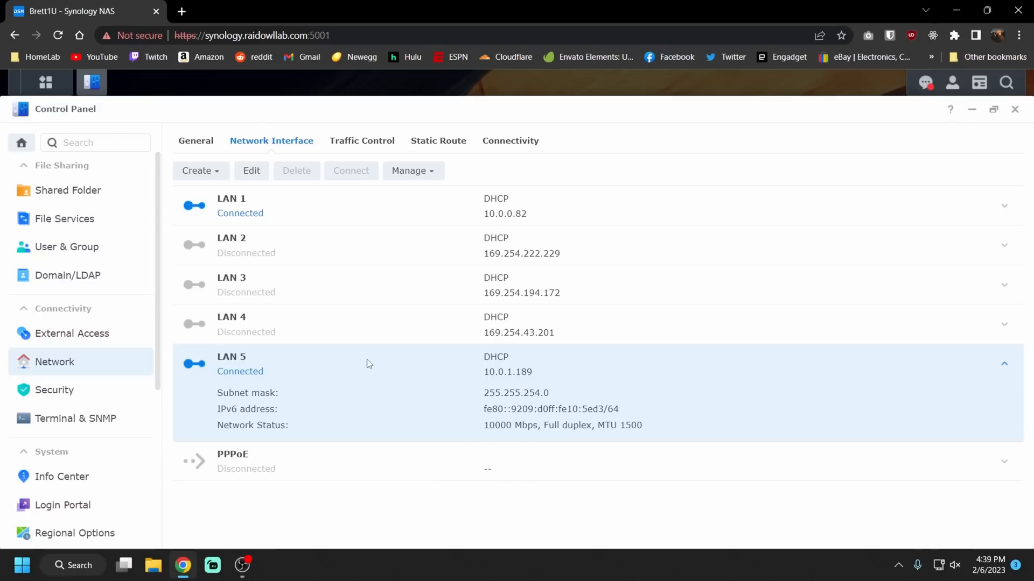
mouse_move(333, 361)
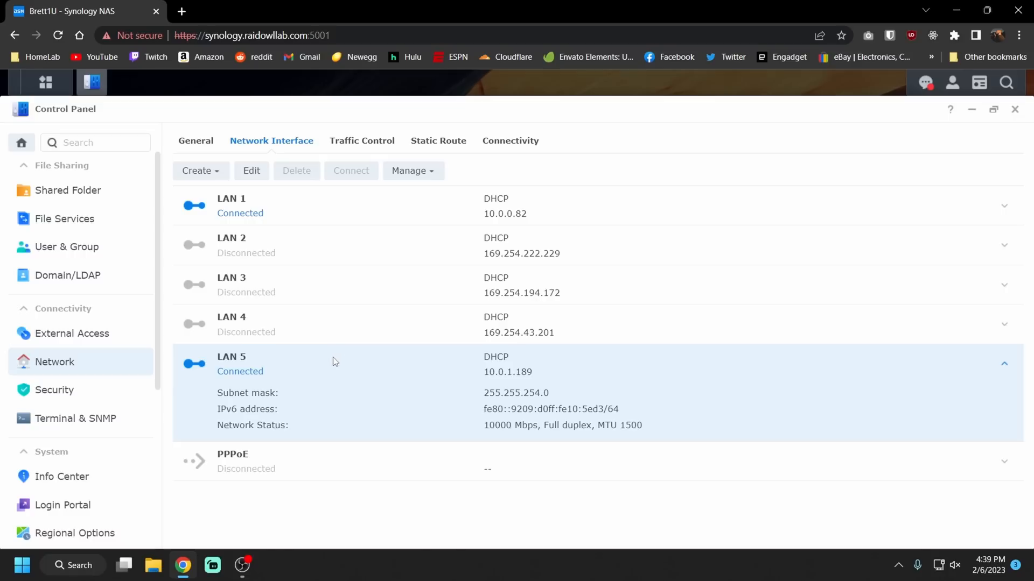
mouse_move(85, 191)
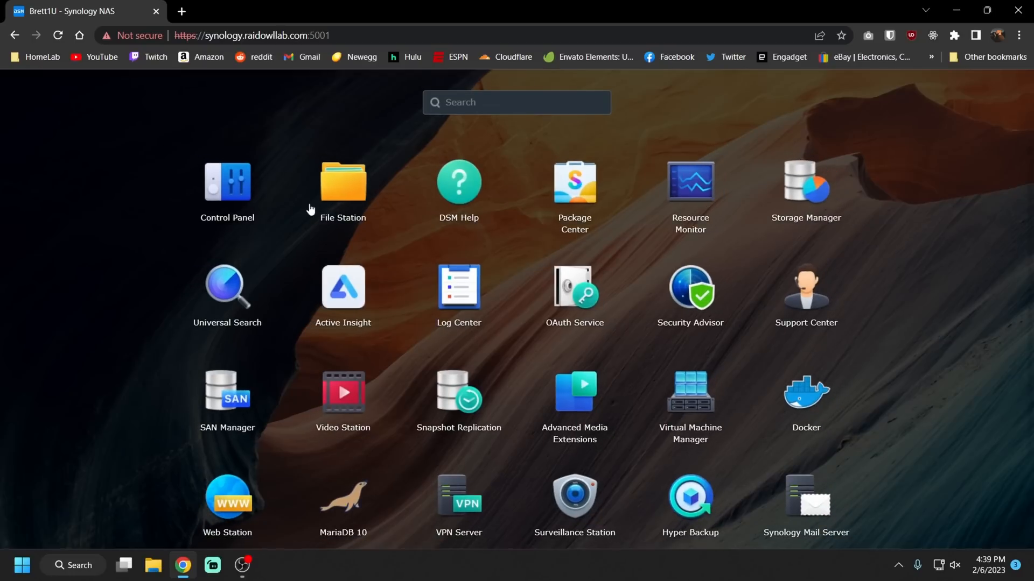
Show Info Center's storage summary: Volume 1 at 10.5 TB, four 3.6 TB drives, two cache SSDs.
left_click(226, 182)
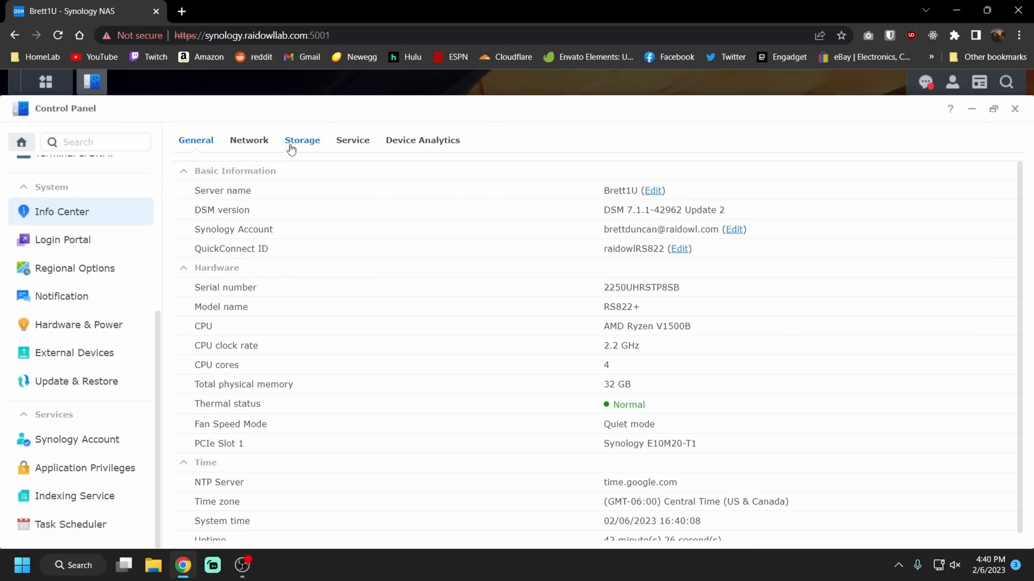
left_click(302, 140)
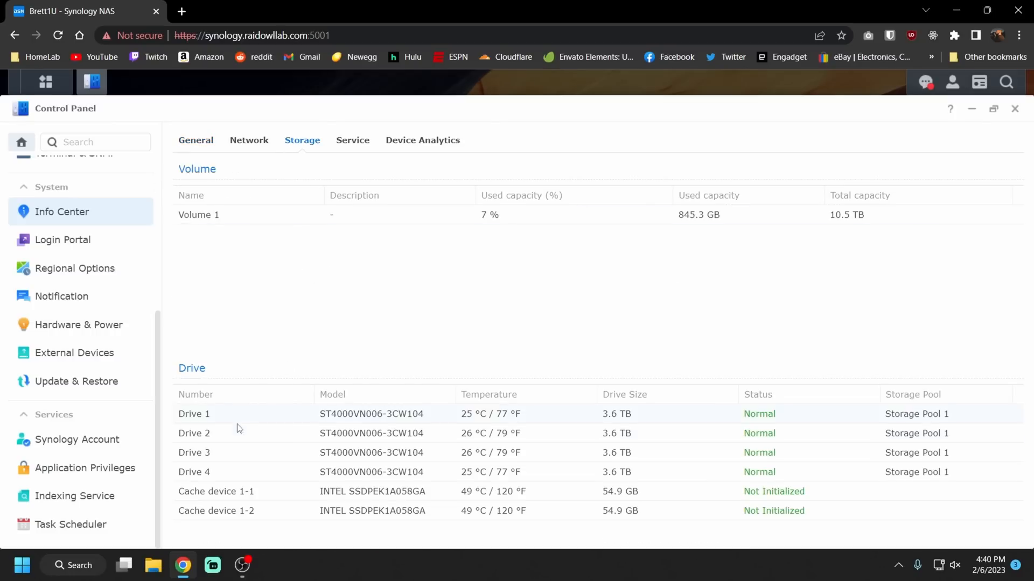
mouse_move(230, 472)
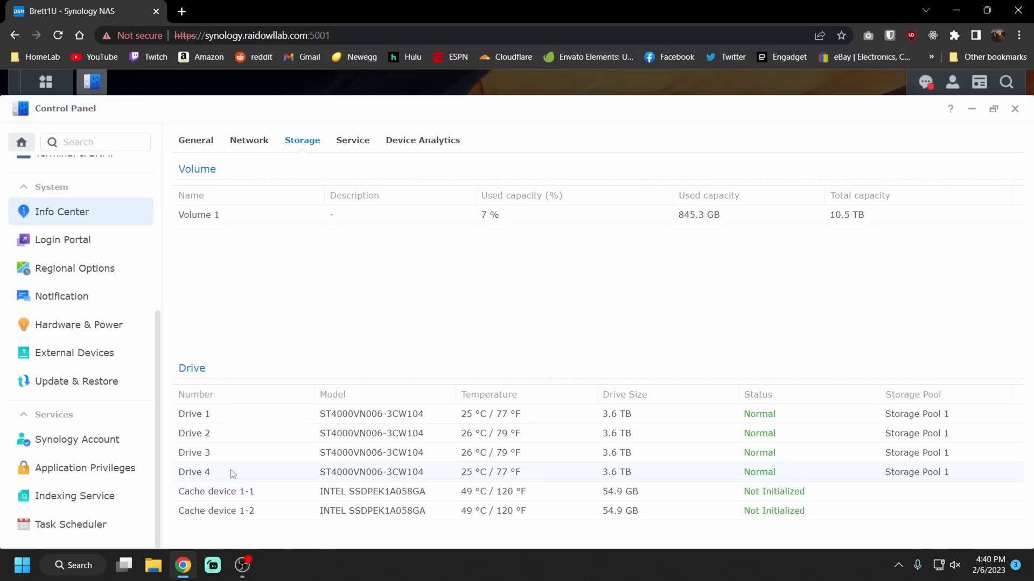
mouse_move(220, 495)
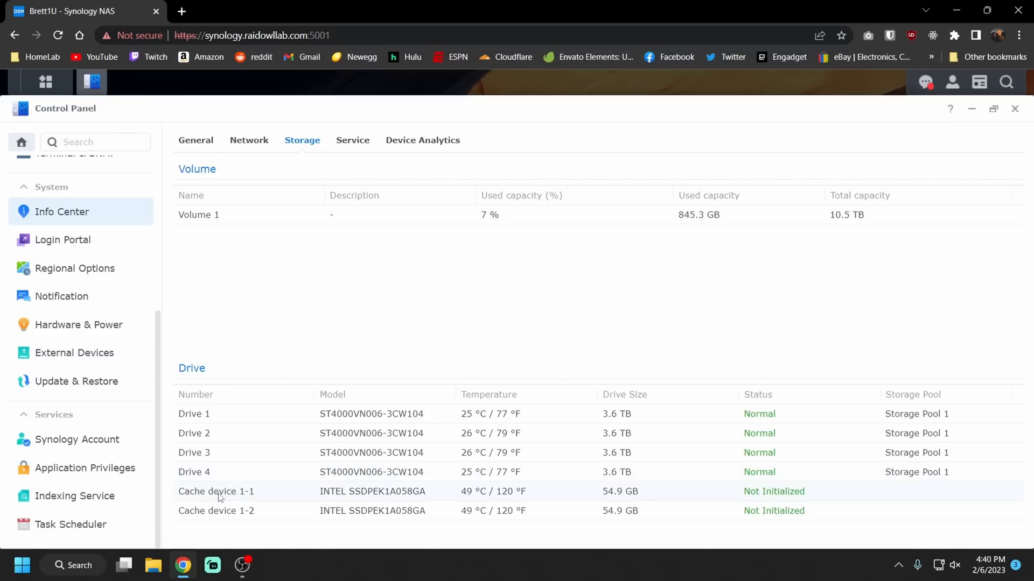
mouse_move(399, 503)
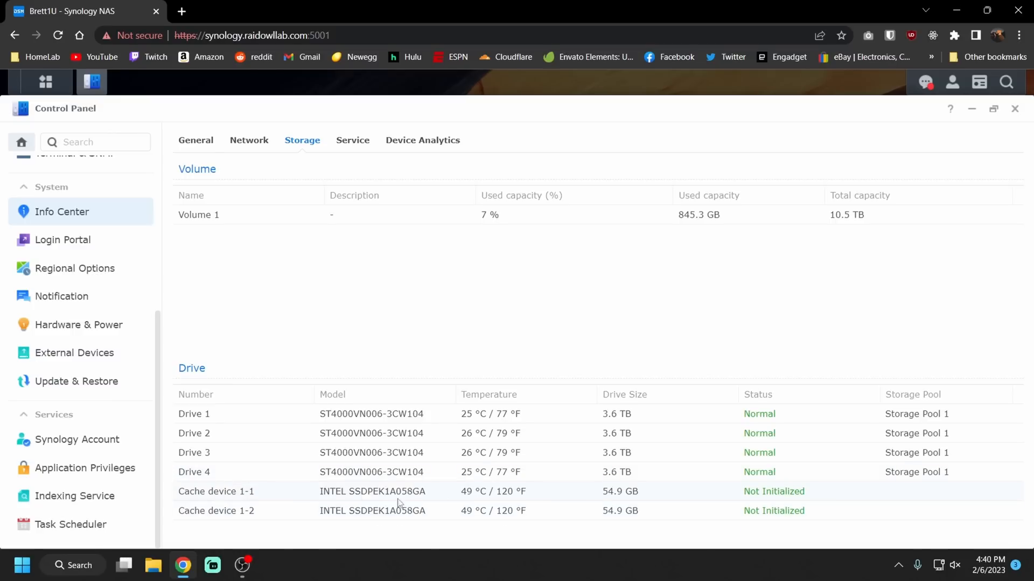
mouse_move(567, 514)
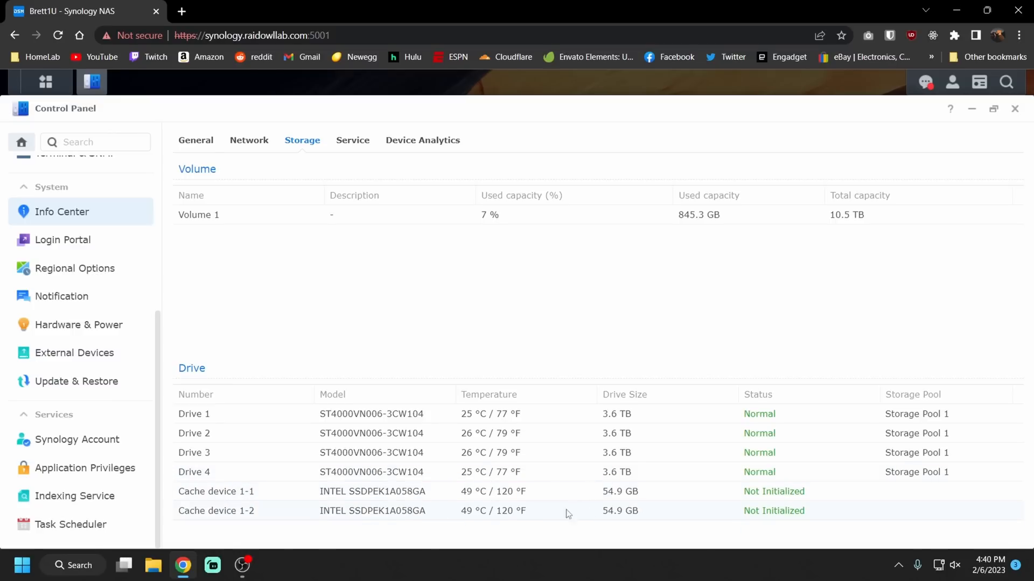
mouse_move(795, 498)
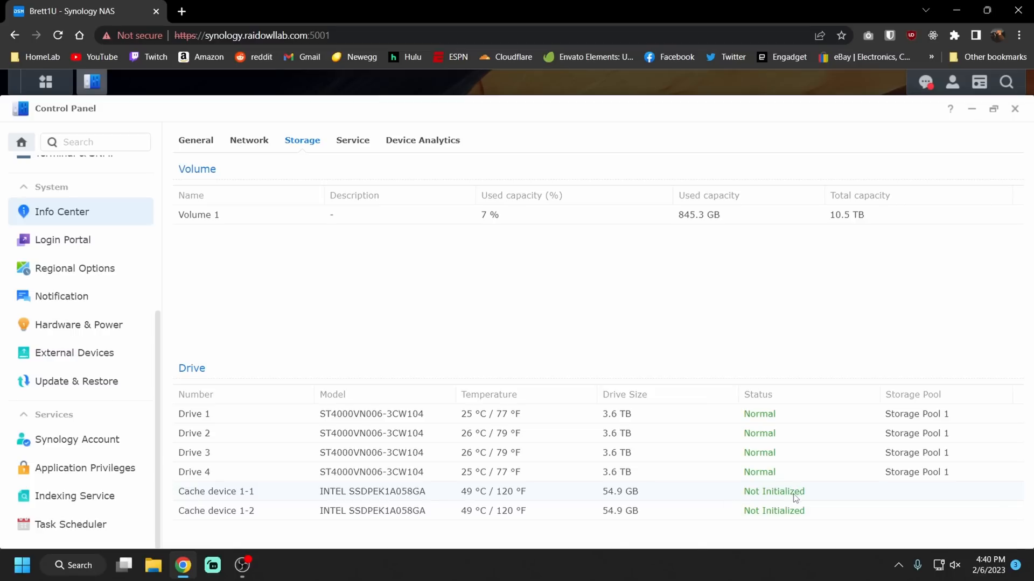
mouse_move(134, 296)
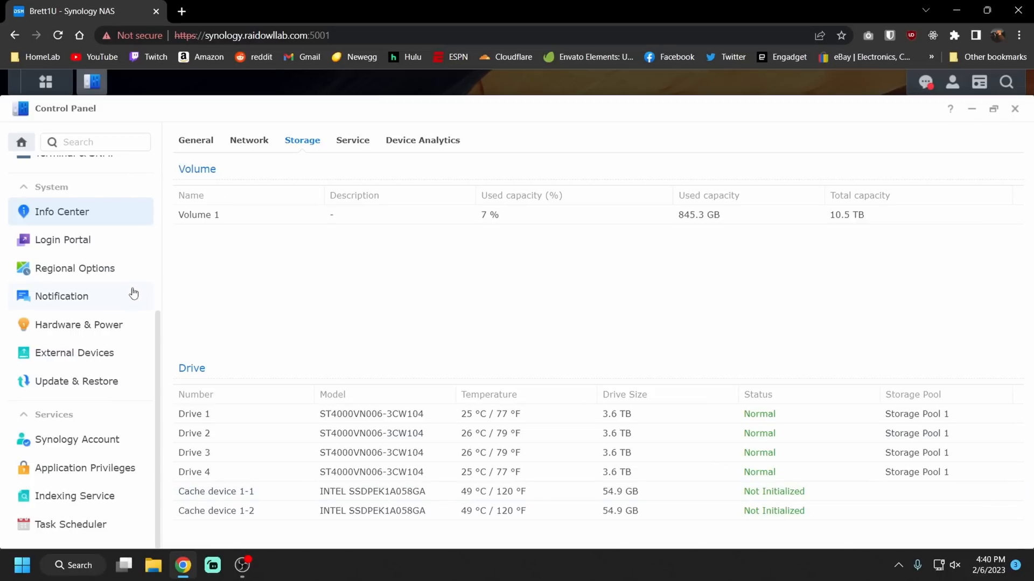
Launch Storage Manager on Storage Pool 1 and show the Create options.
left_click(121, 82)
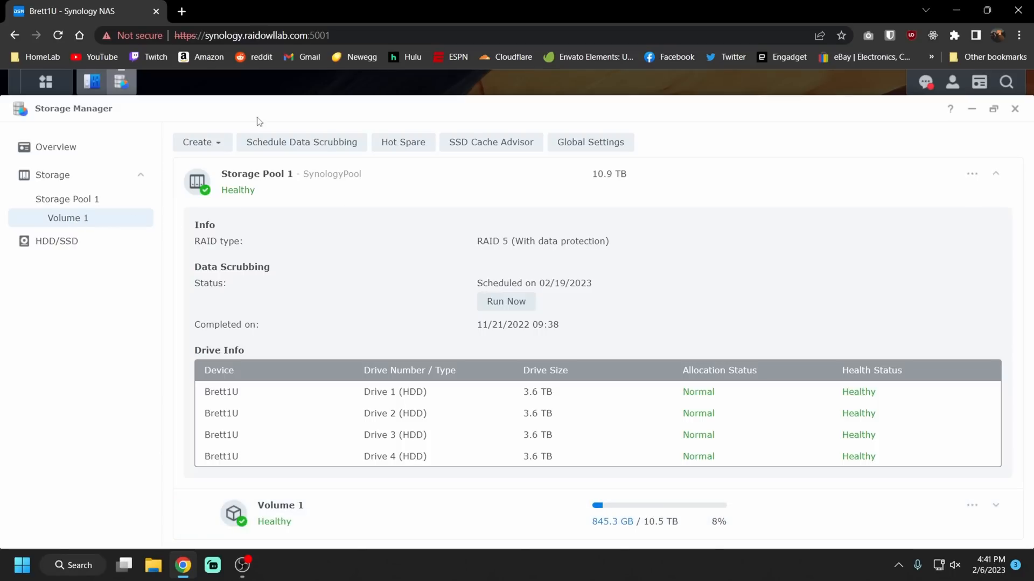
left_click(201, 141)
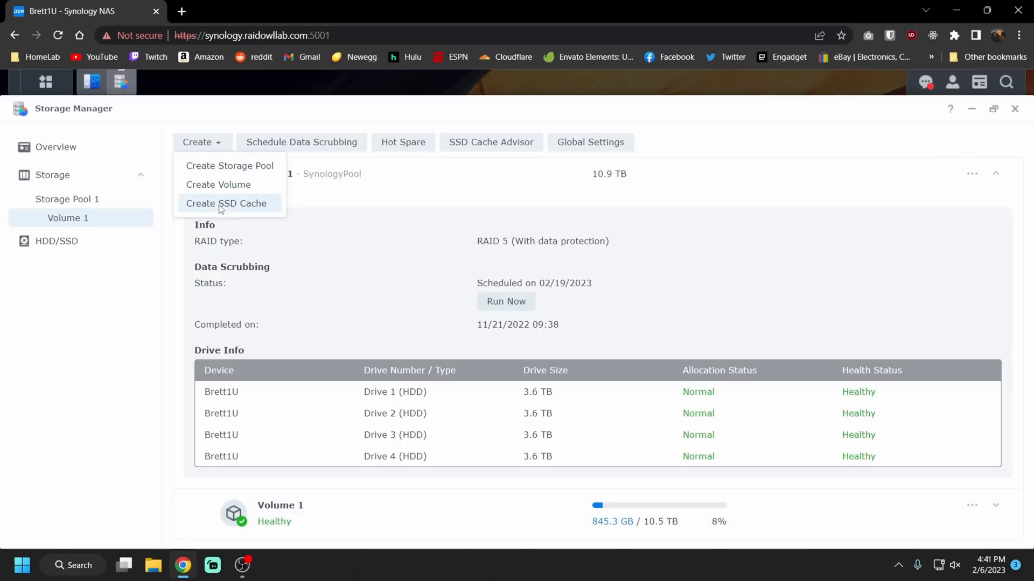
Build a RAID 1 read-write SSD cache for Volume 1 from both cache drives, confirming the erase.
left_click(226, 203)
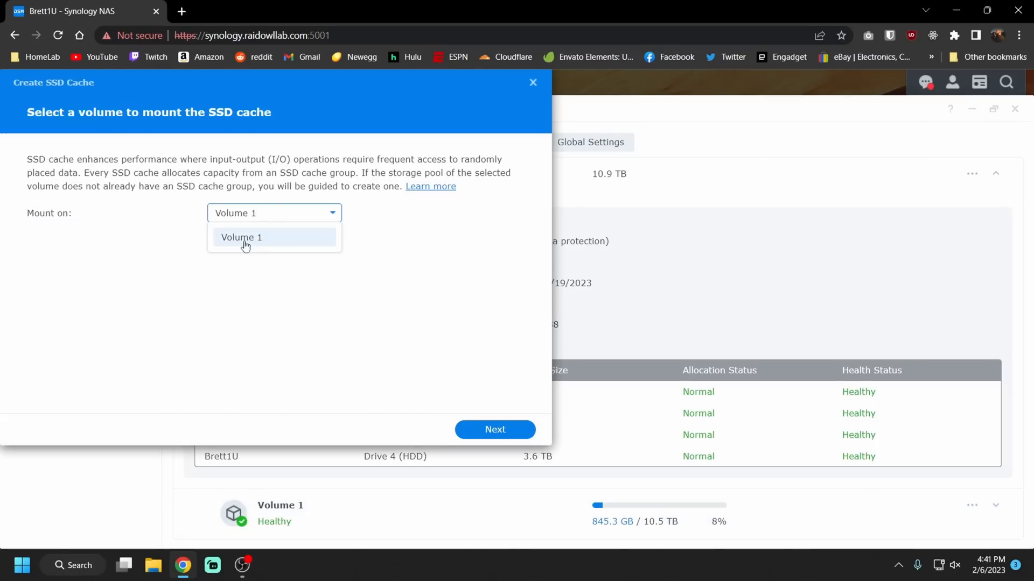
left_click(494, 429)
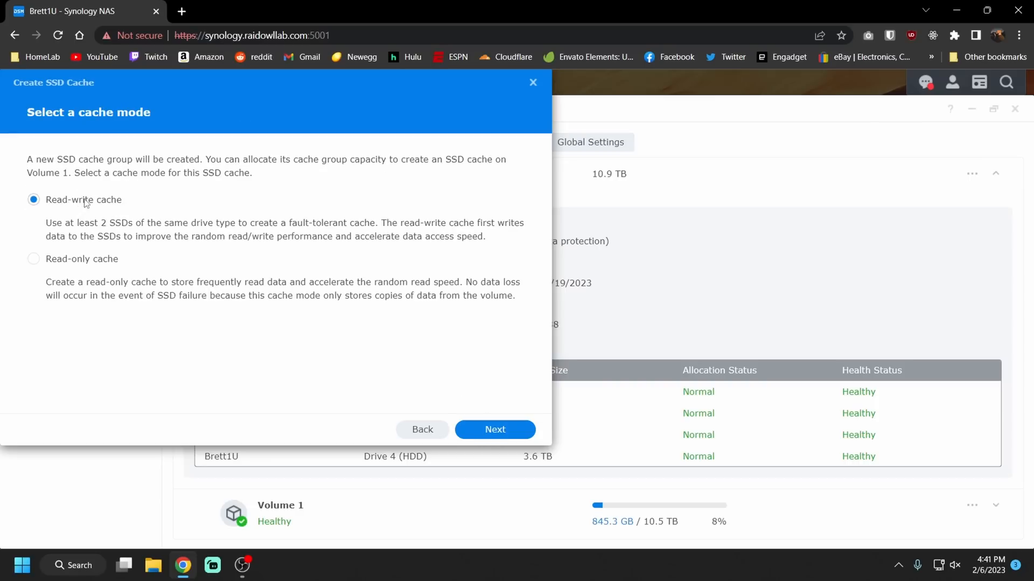
left_click(495, 429)
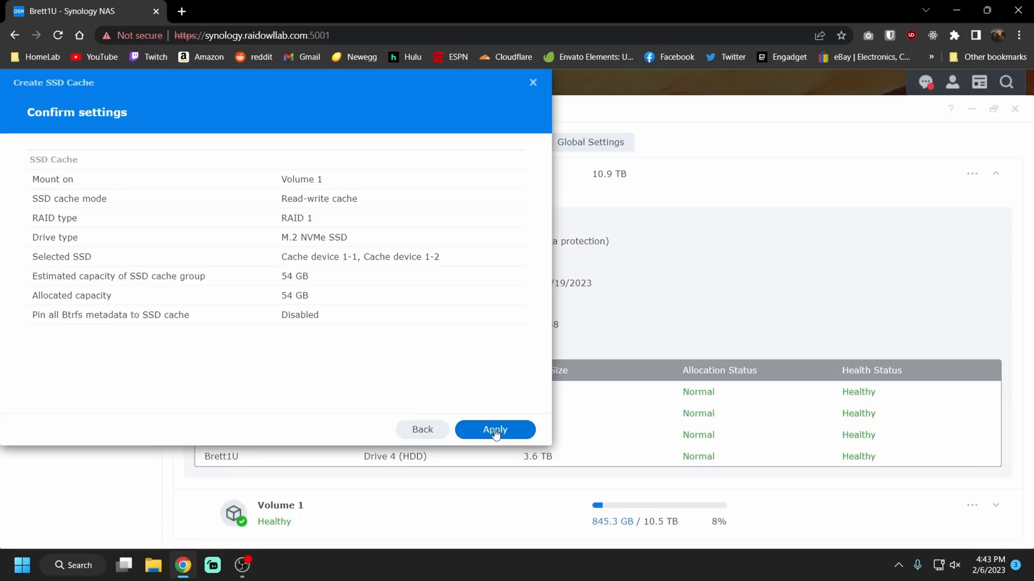
left_click(494, 429)
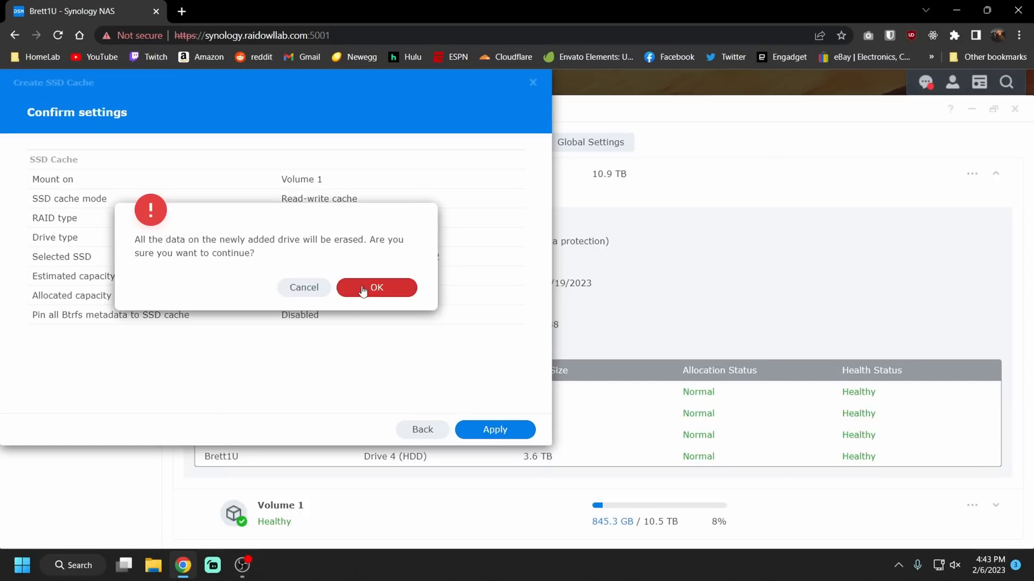
left_click(376, 287)
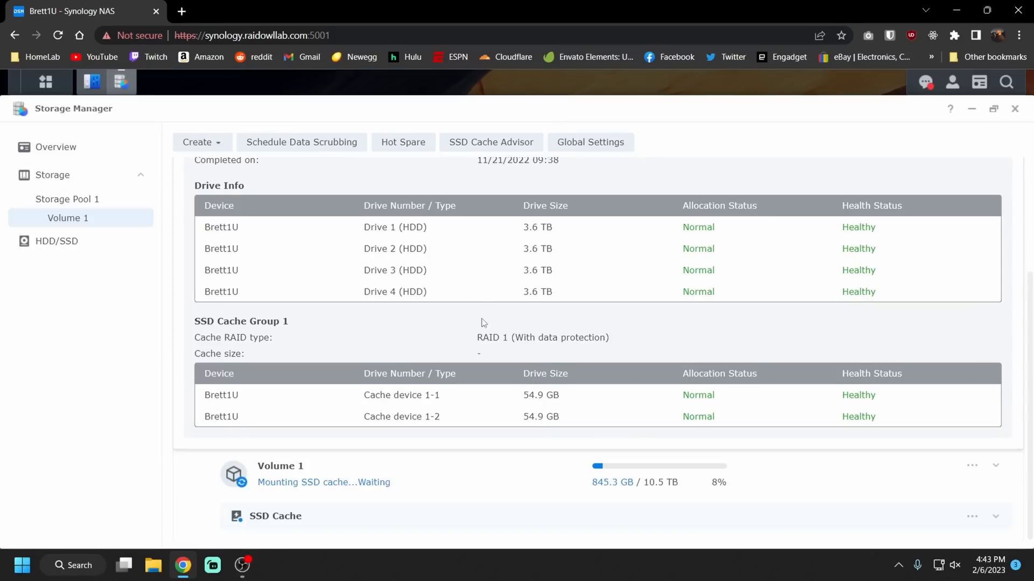
mouse_move(294, 491)
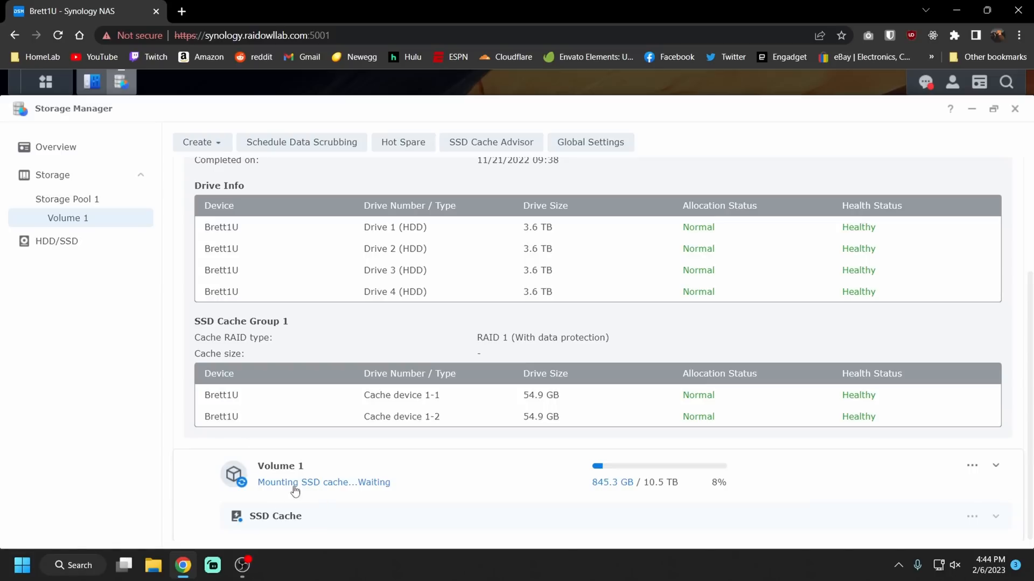
mouse_move(471, 398)
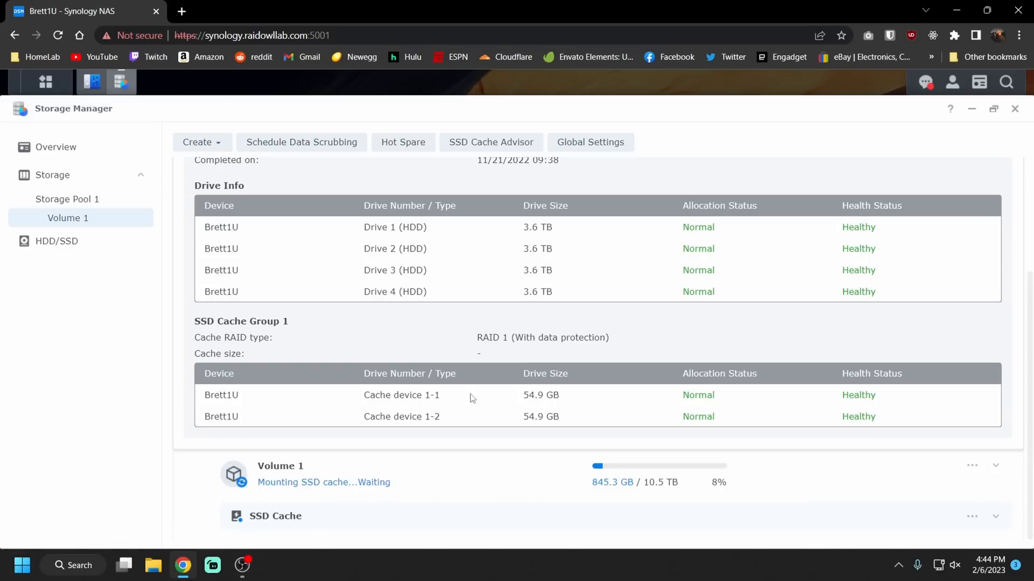
scroll("up", 3)
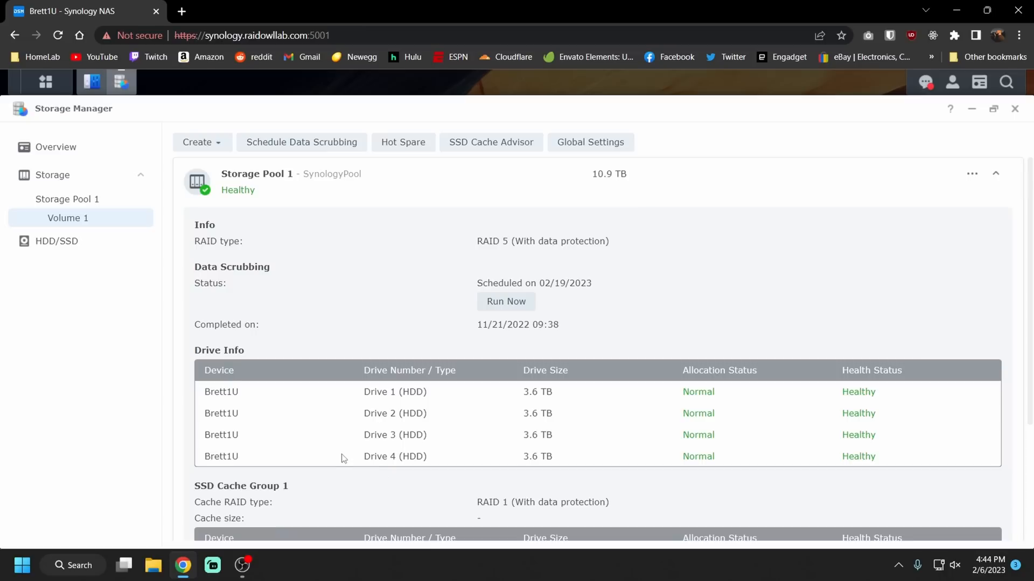
mouse_move(45, 81)
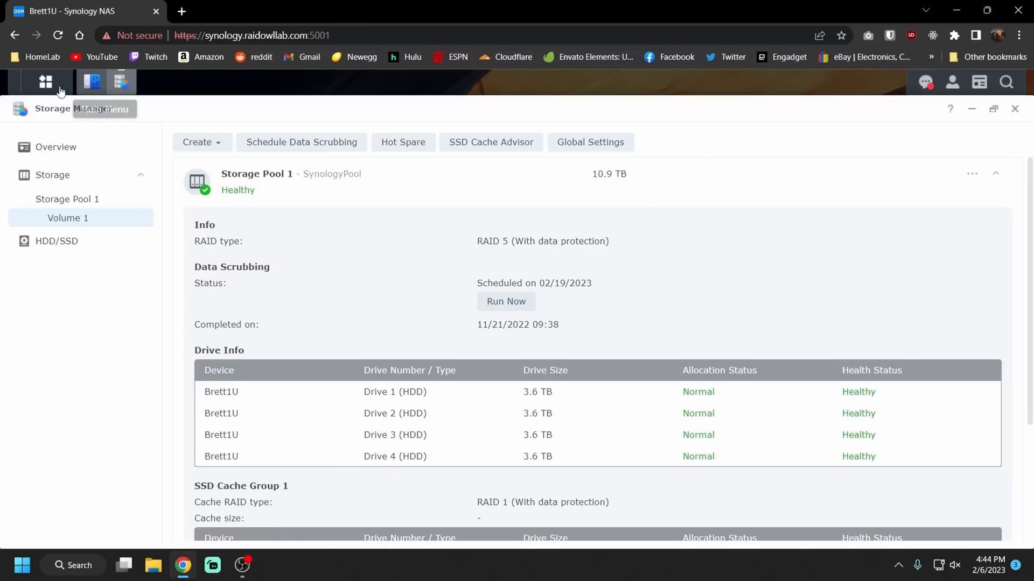
mouse_move(45, 82)
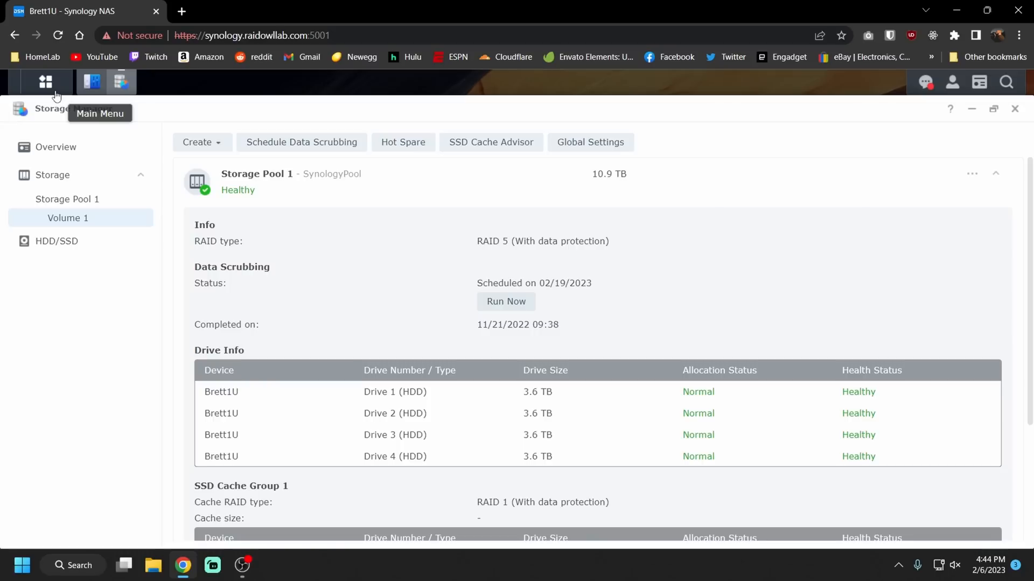
mouse_move(46, 88)
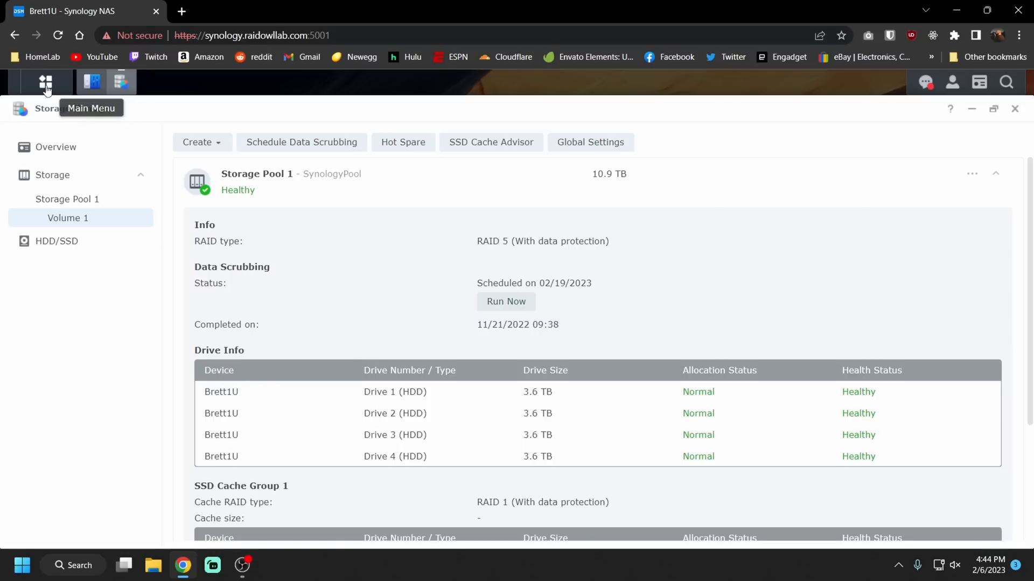
mouse_move(1013, 109)
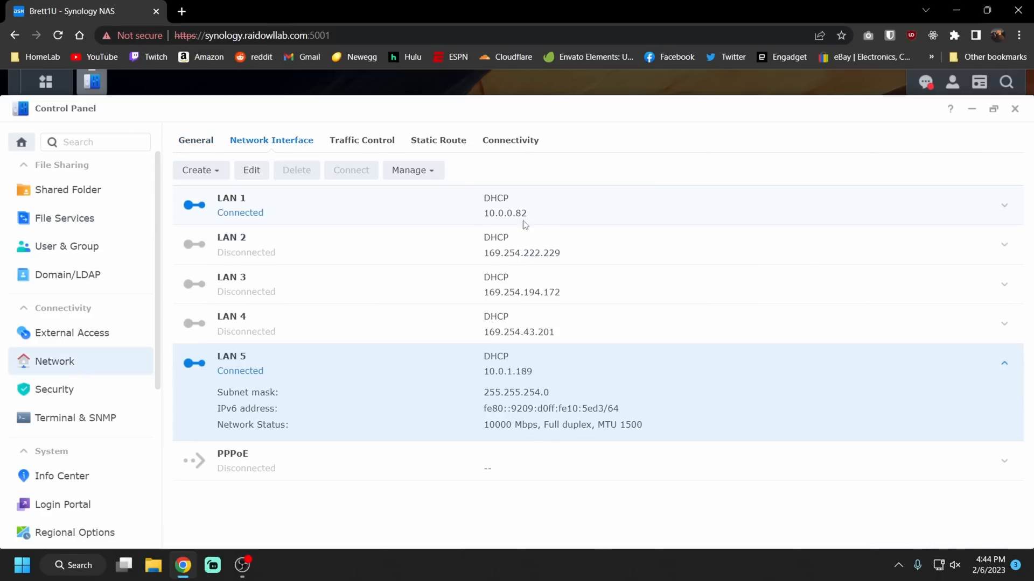
mouse_move(523, 382)
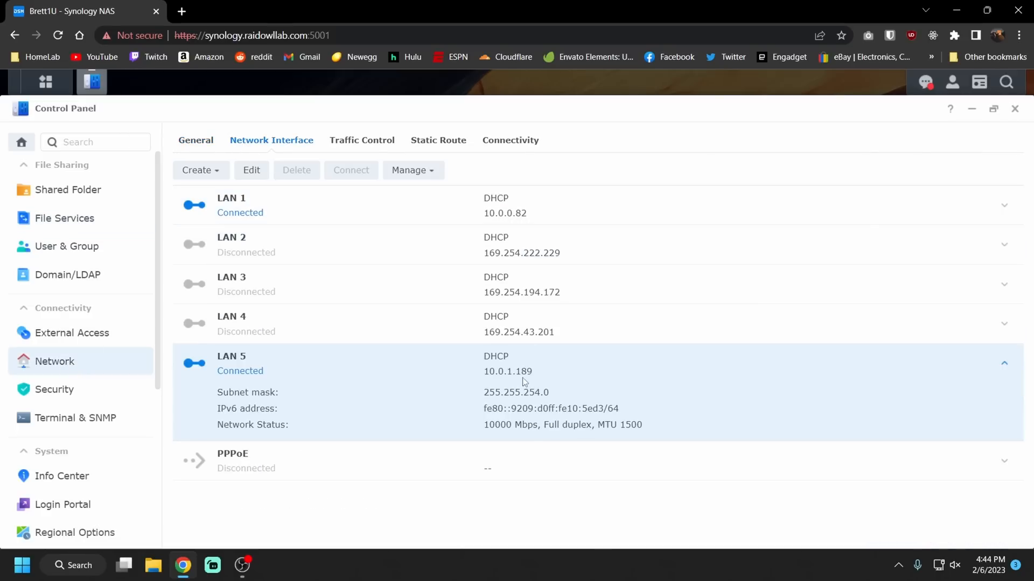
mouse_move(513, 385)
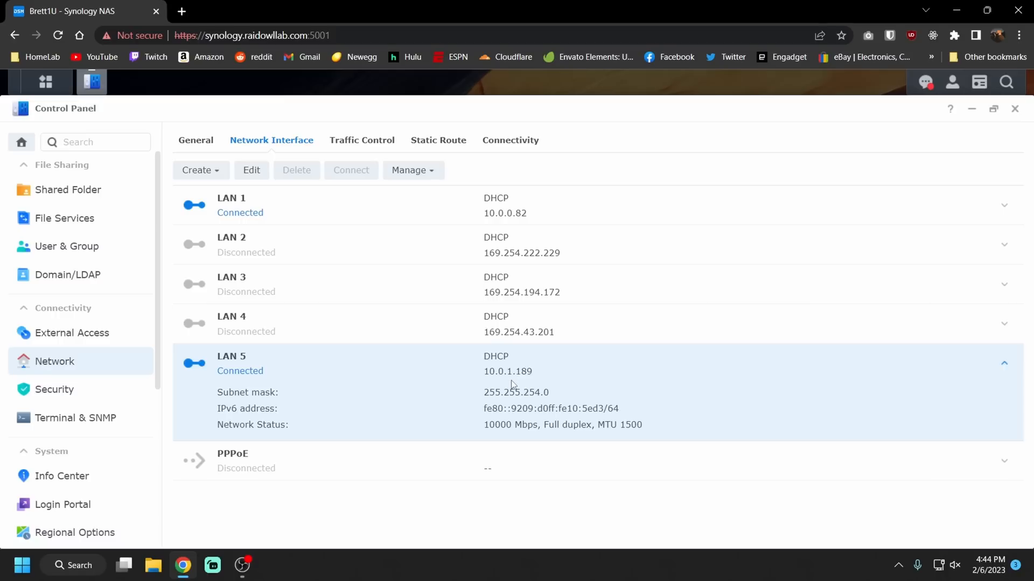
mouse_move(521, 403)
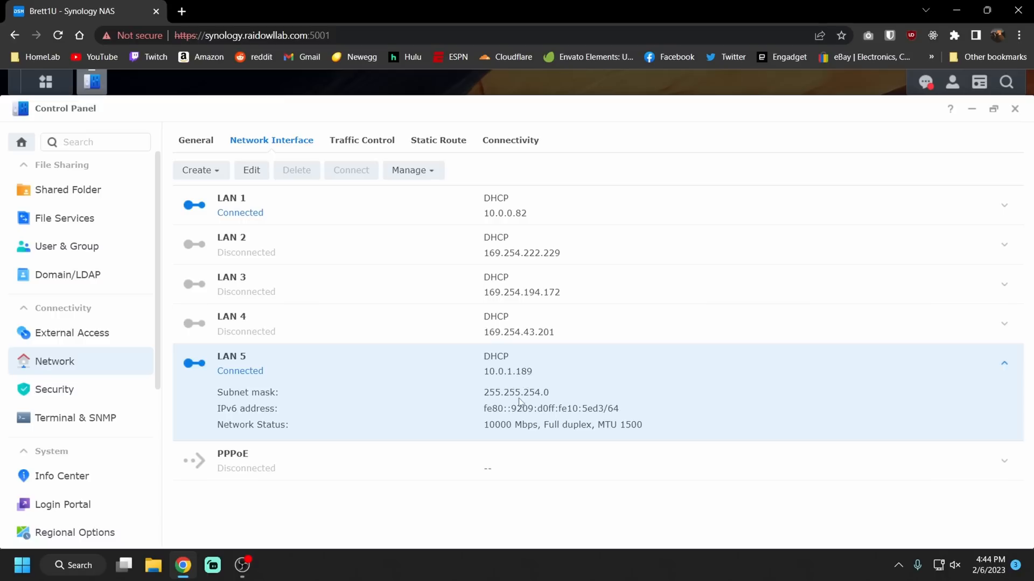
mouse_move(347, 313)
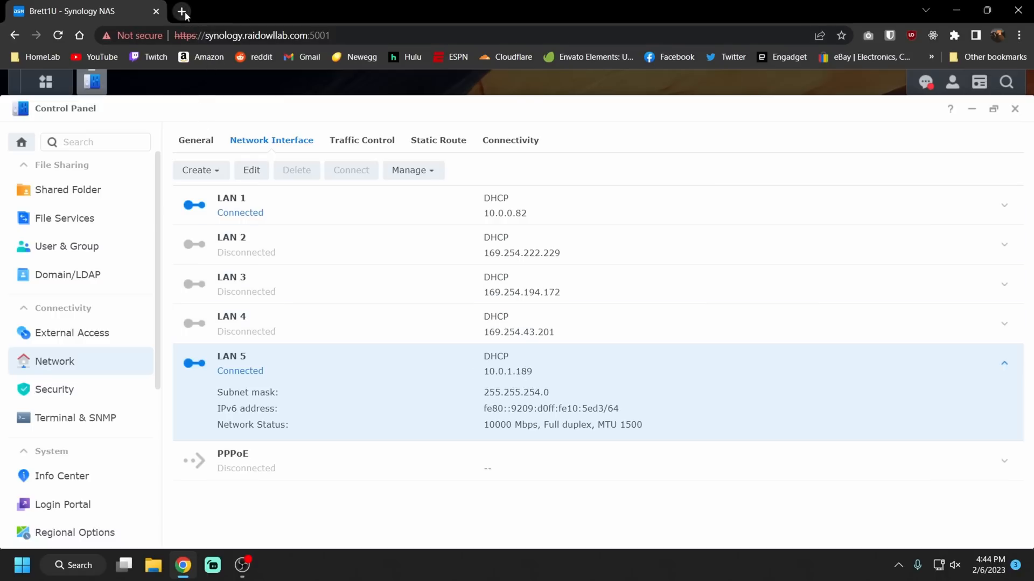
In pfSense, delete the Synology RS822+ static DHCP mapping at 10.0.0.82.
left_click(183, 12)
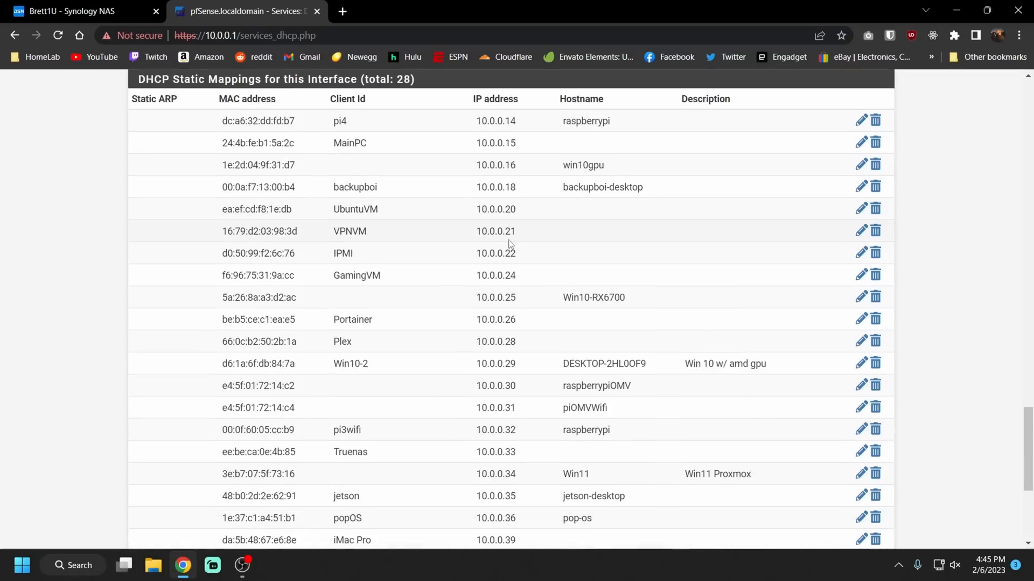
scroll("down", 3)
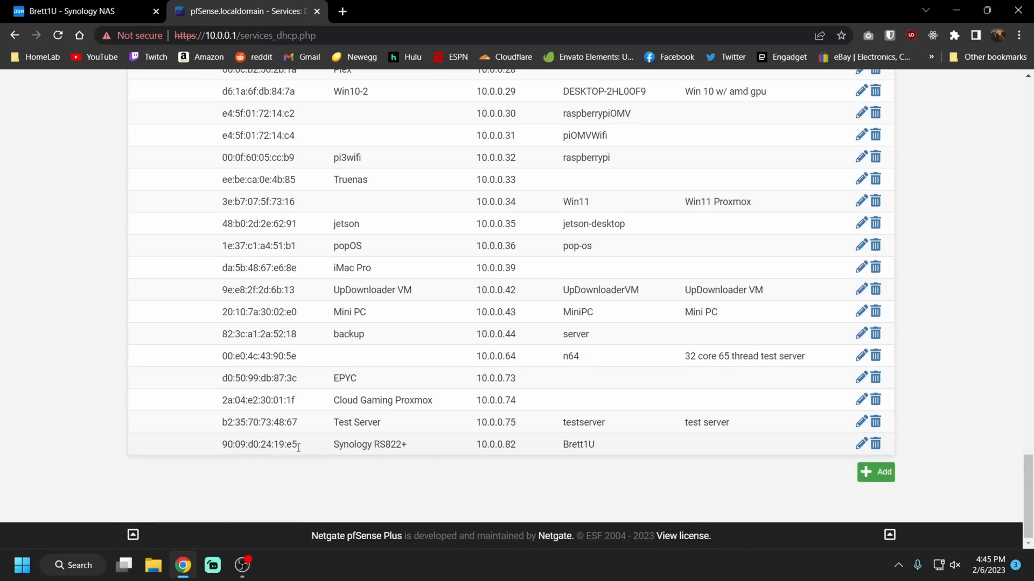
mouse_move(445, 458)
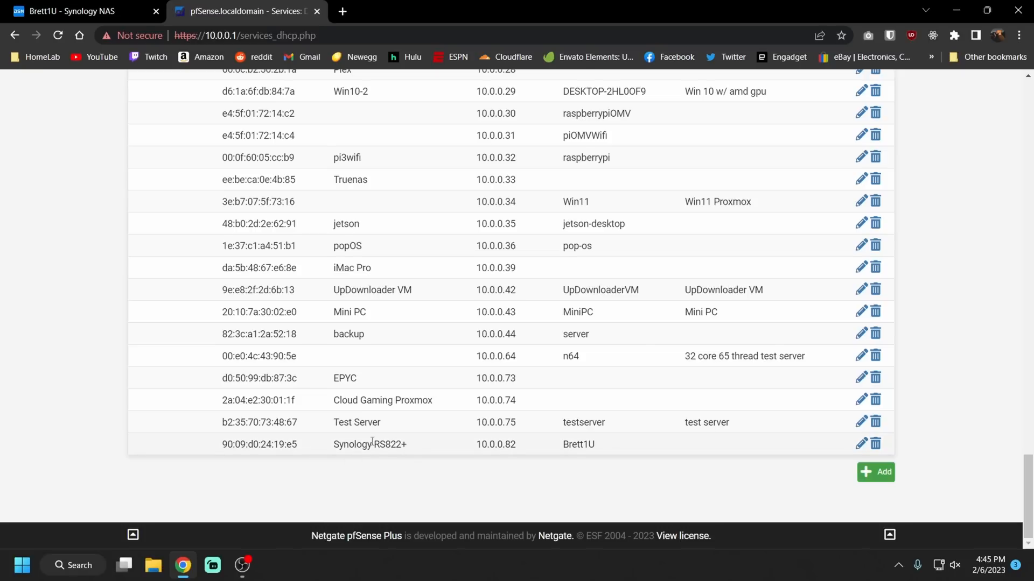
mouse_move(875, 444)
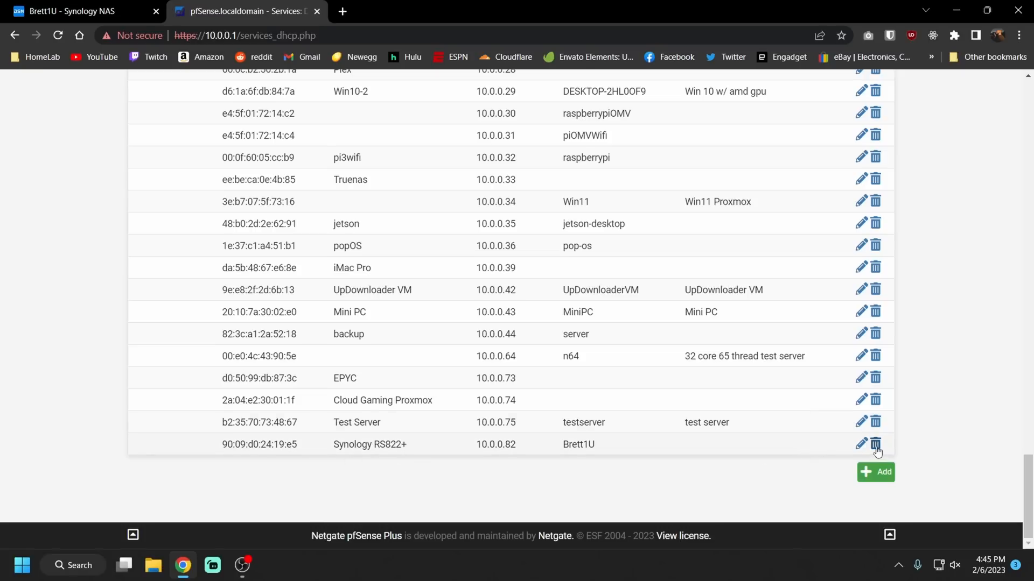
left_click(876, 444)
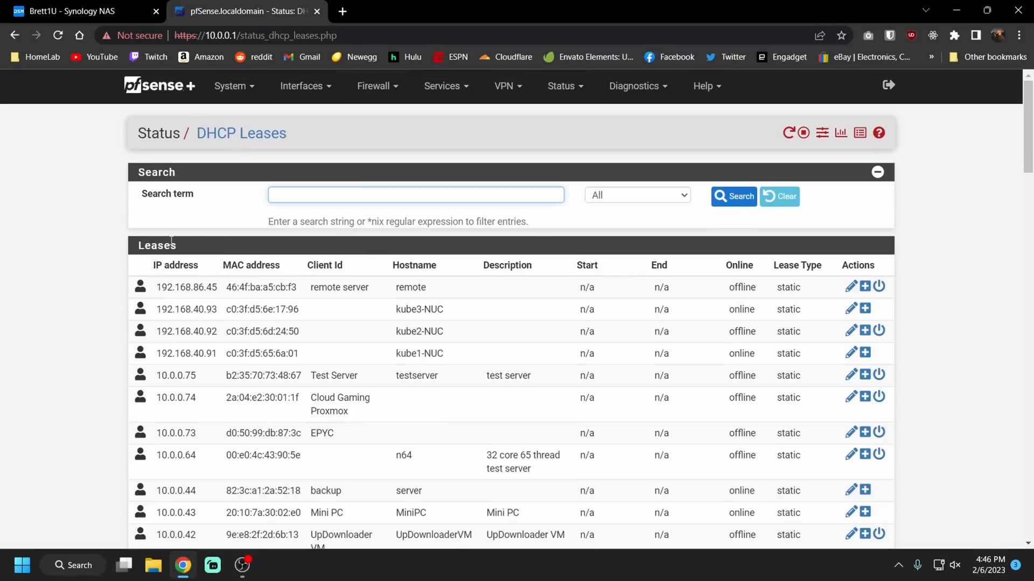
Add a static DHCP mapping for the Brett1U 10GbE lease with a 10.0.0. address.
scroll("down", 3)
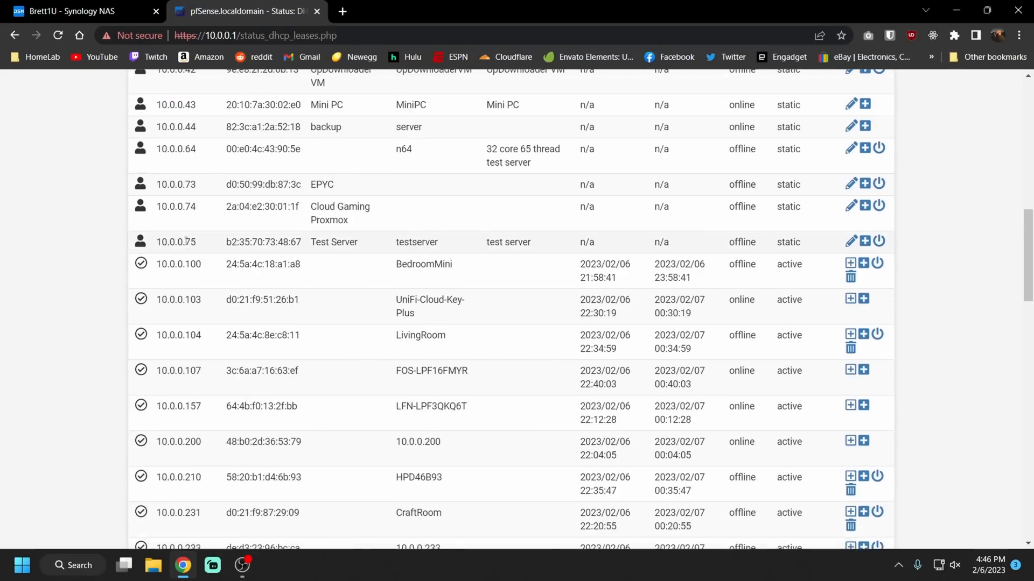
scroll("down", 3)
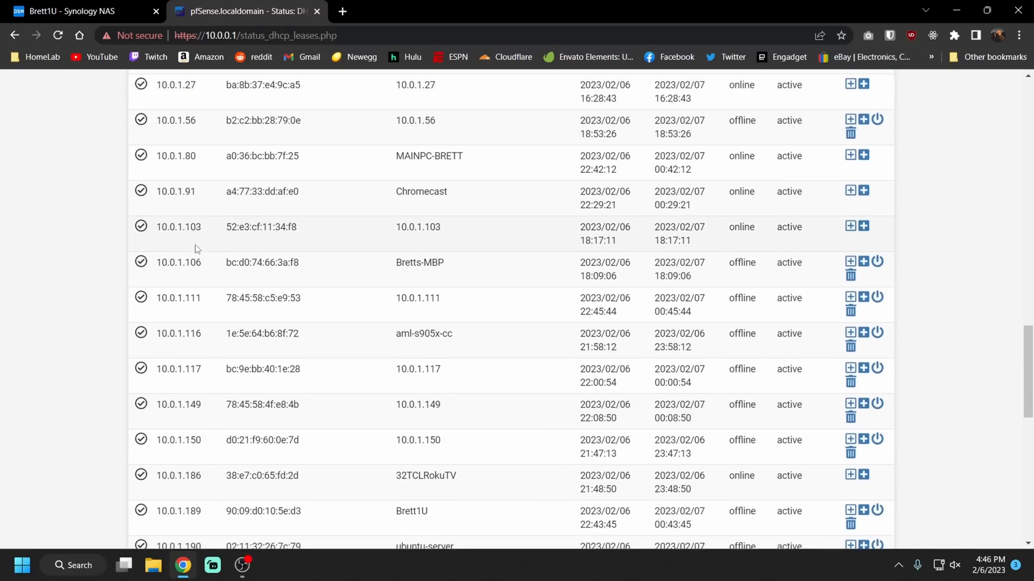
scroll("down", 3)
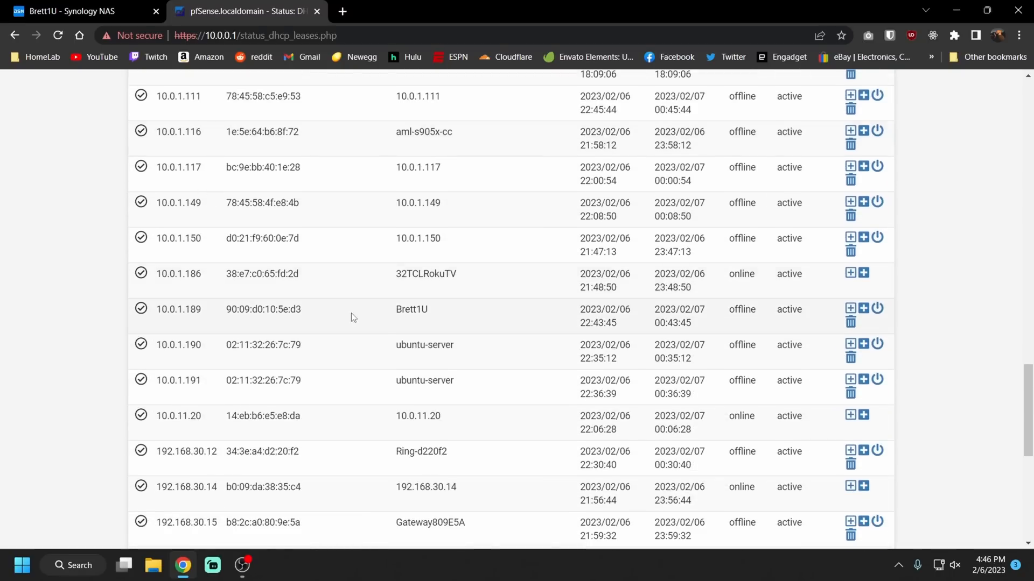
left_click(850, 308)
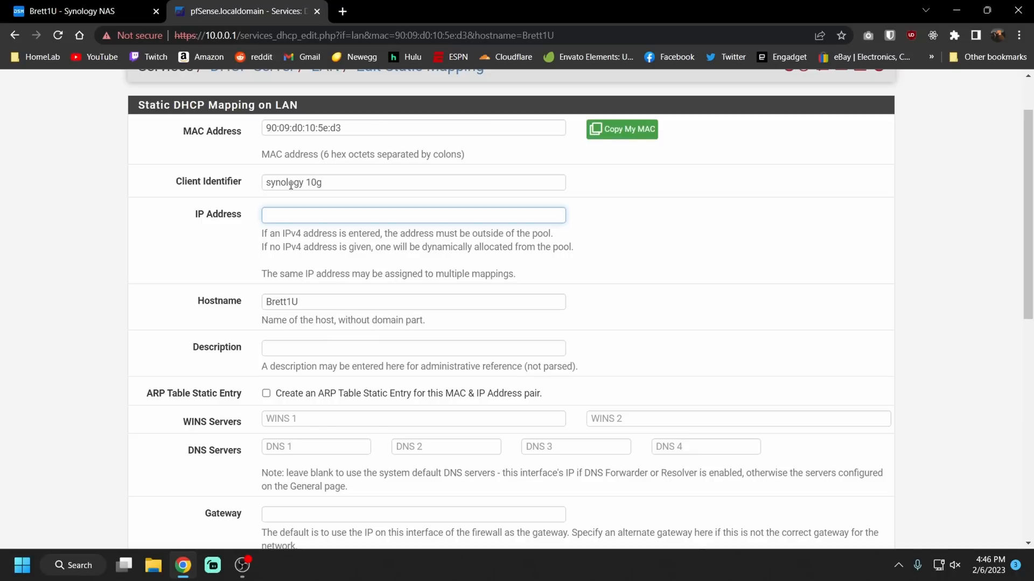
type("10.0.0.")
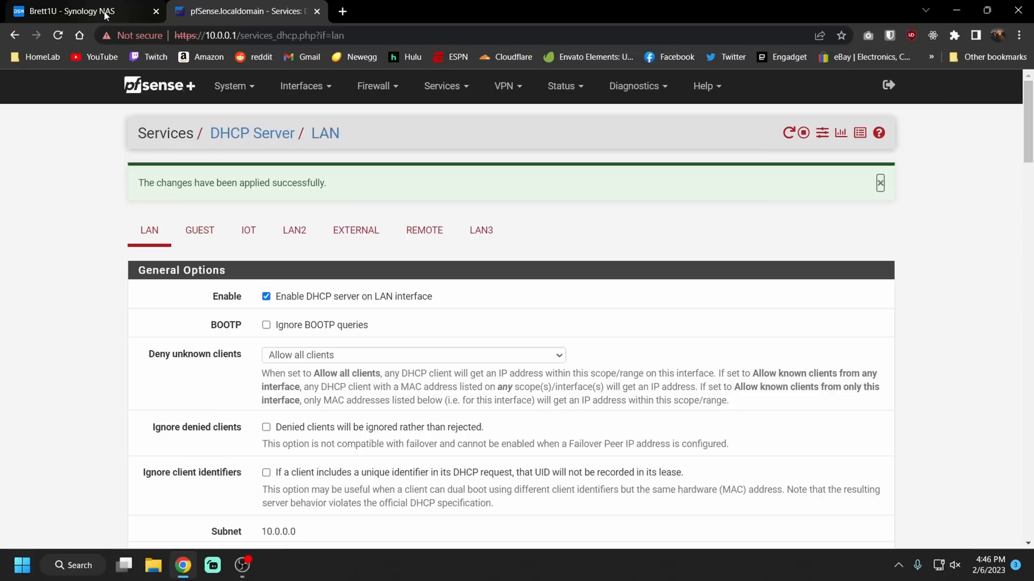
left_click(73, 11)
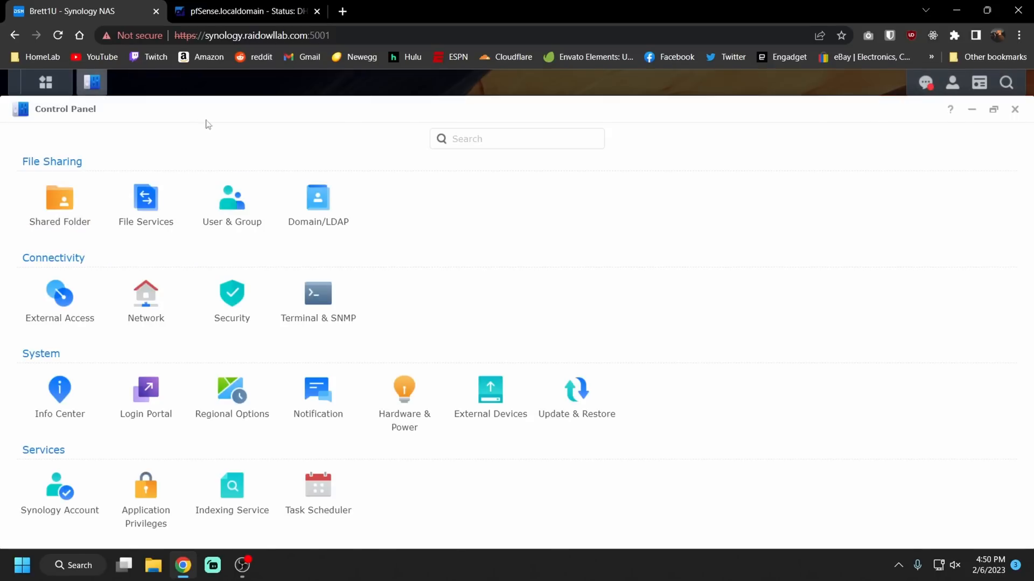
List DSM network interfaces, LAN 5 at 10.0.0.82 and LAN 1 at 10.0.1.101, and select LAN 1.
left_click(146, 300)
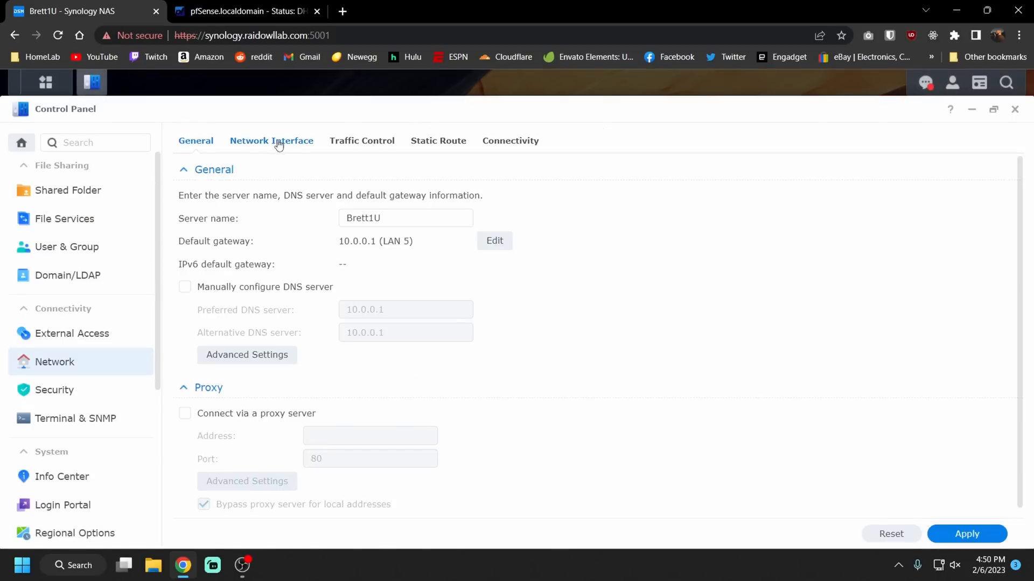
left_click(271, 140)
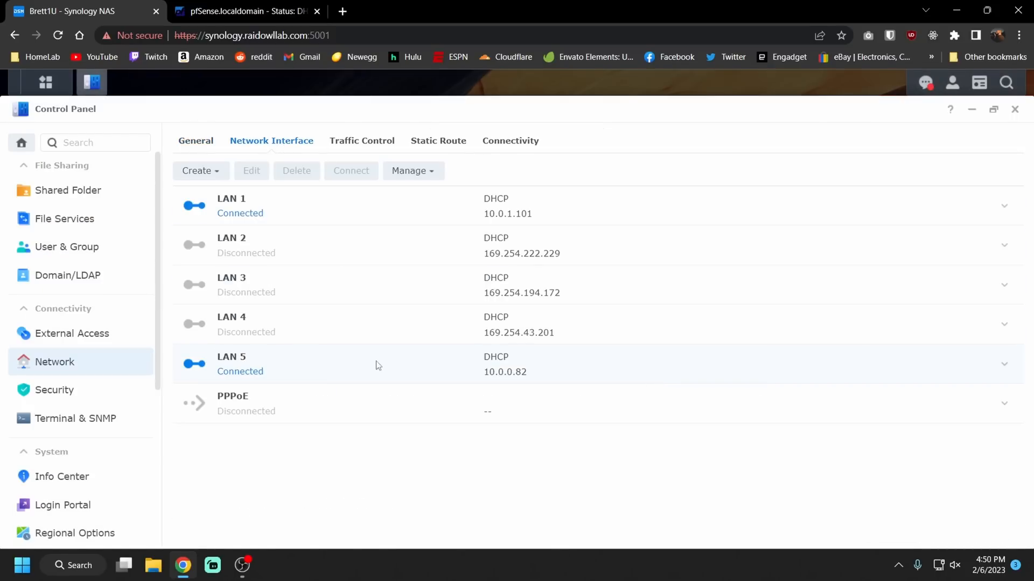
mouse_move(506, 381)
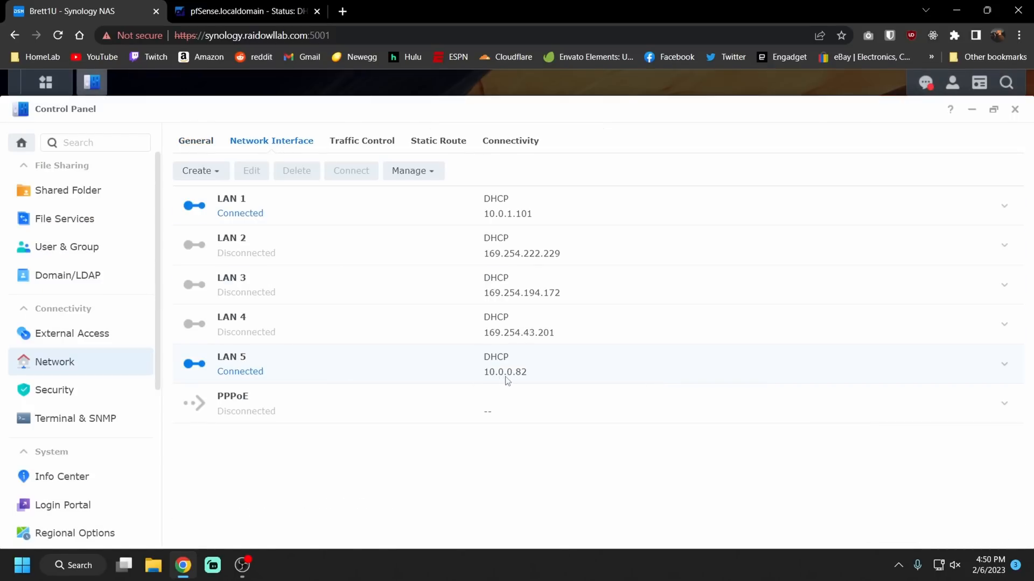
mouse_move(508, 375)
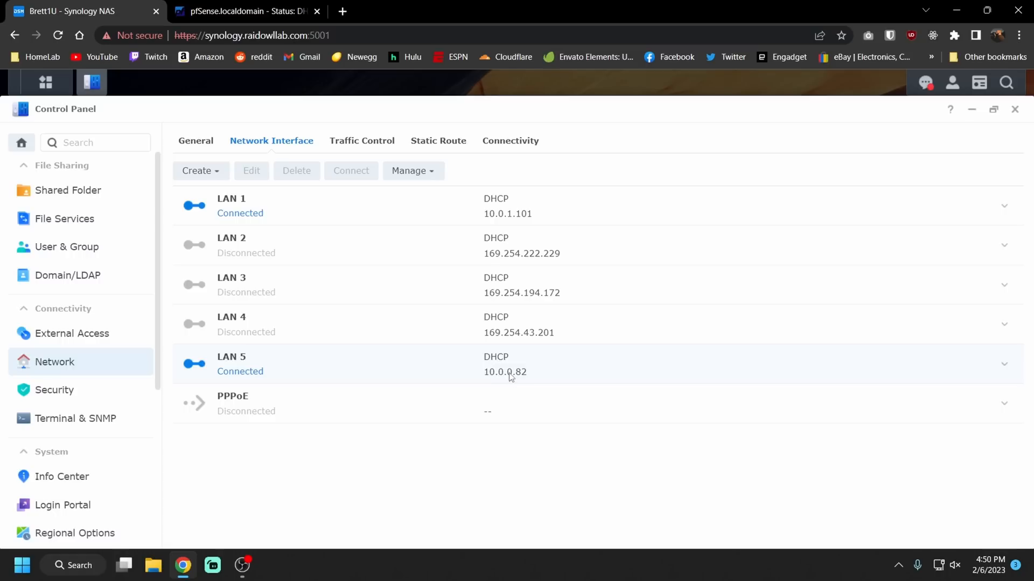
mouse_move(279, 212)
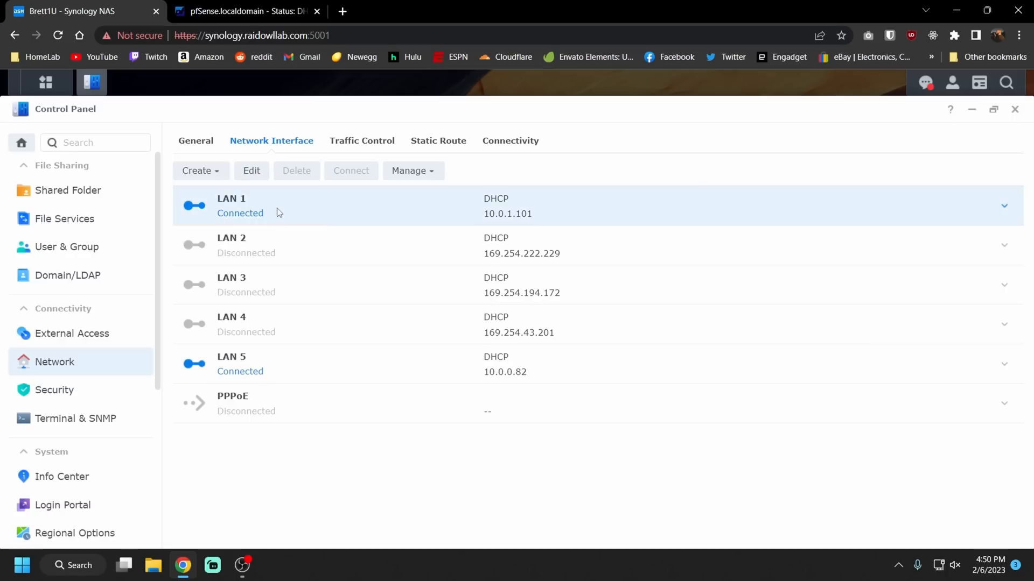
left_click(121, 82)
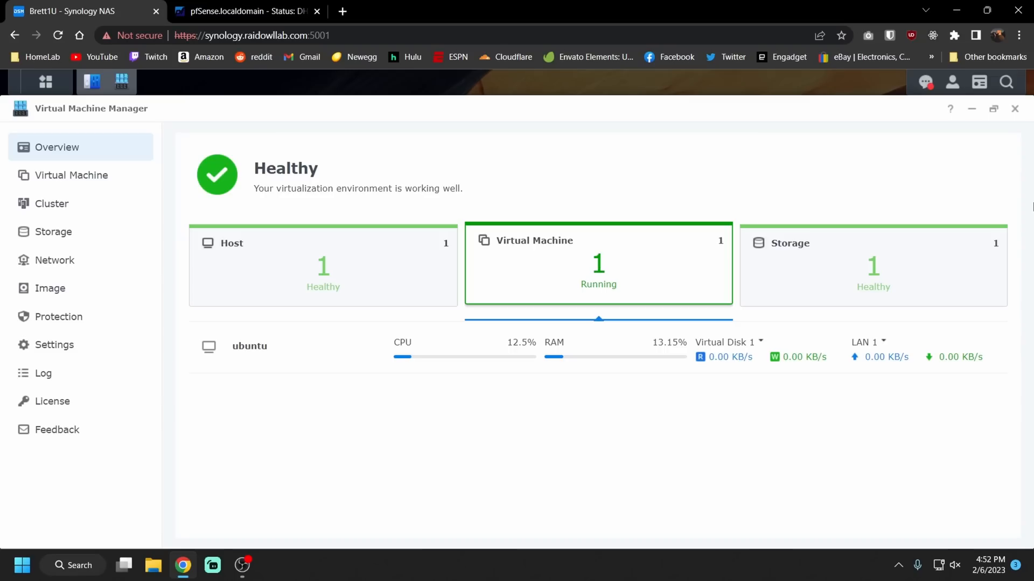
mouse_move(255, 356)
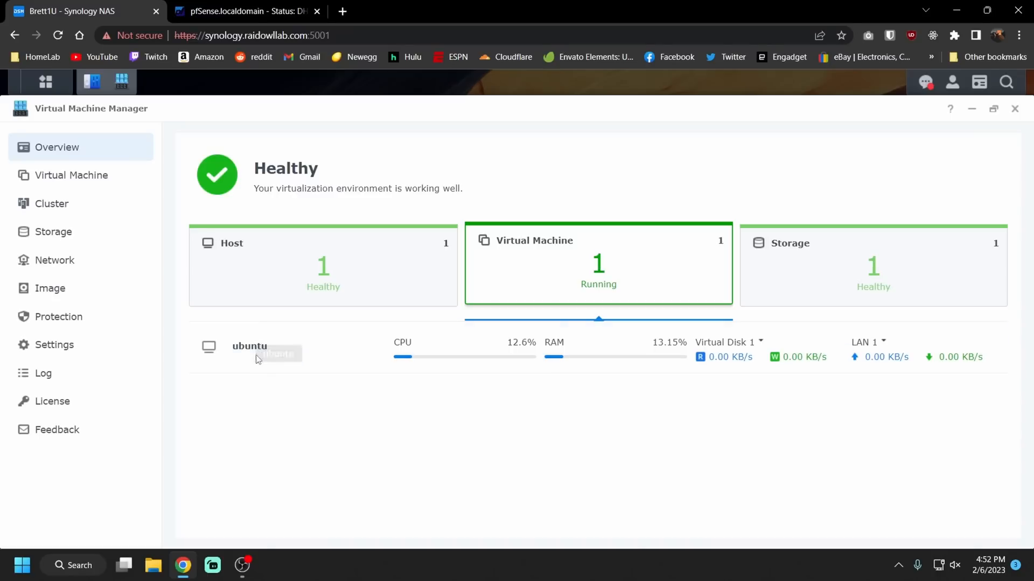
mouse_move(301, 348)
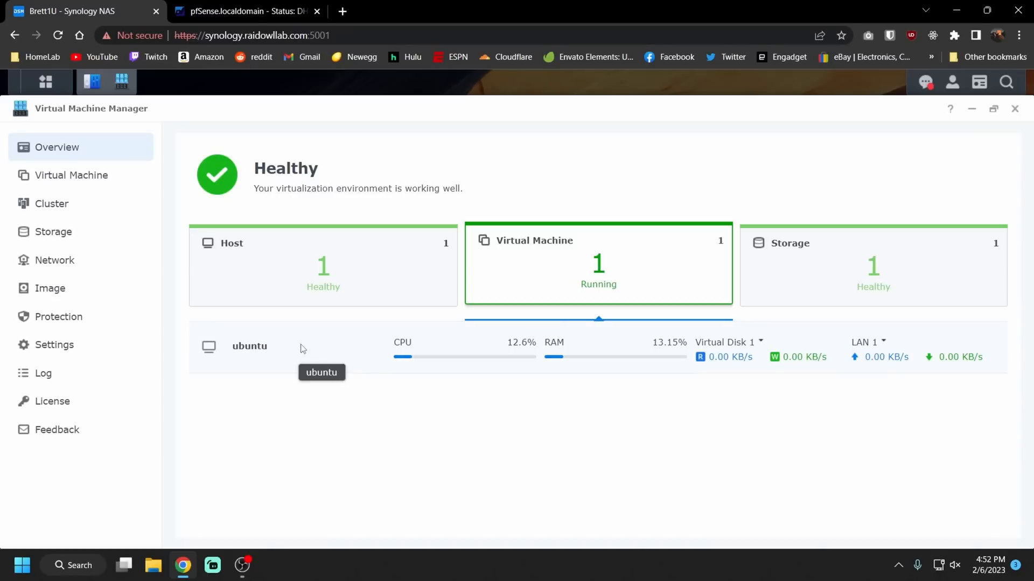
mouse_move(610, 352)
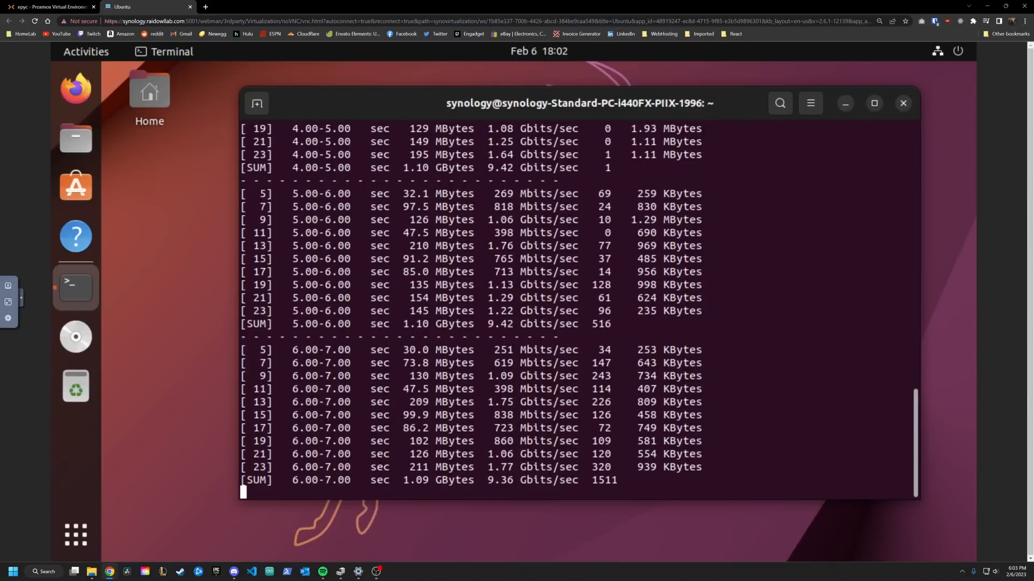
Scroll the iperf output to the latest [SUM] lines, around 9.4 Gbits/sec.
scroll("down", 3)
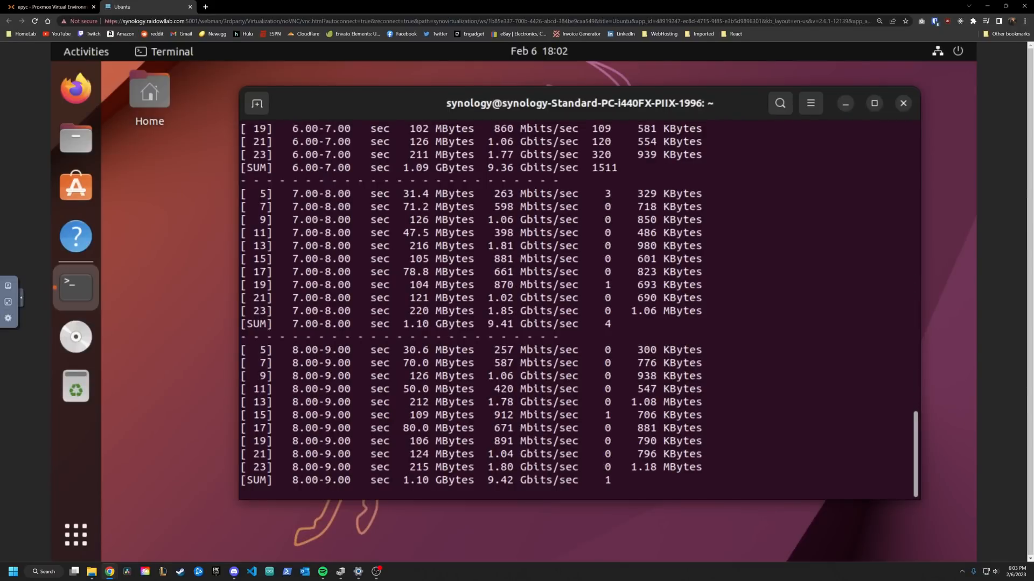